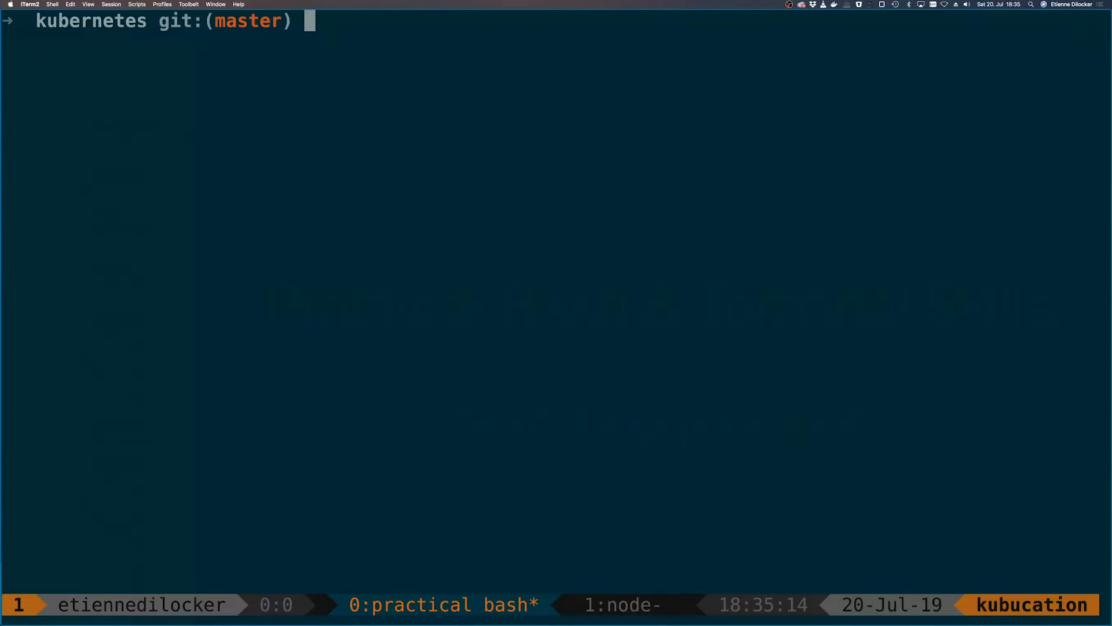
Step: Run grep v0 go.mod to print the go.mod lines with v0 highlighted
{"action": "type", "text": "cacat go."}
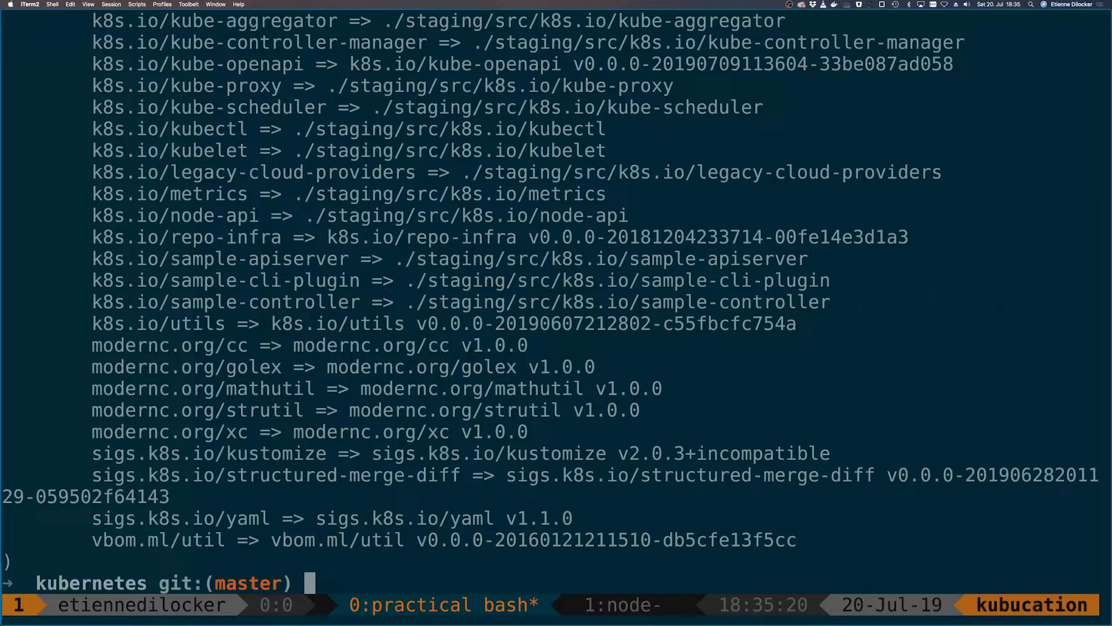
{"action": "type", "text": "c"}
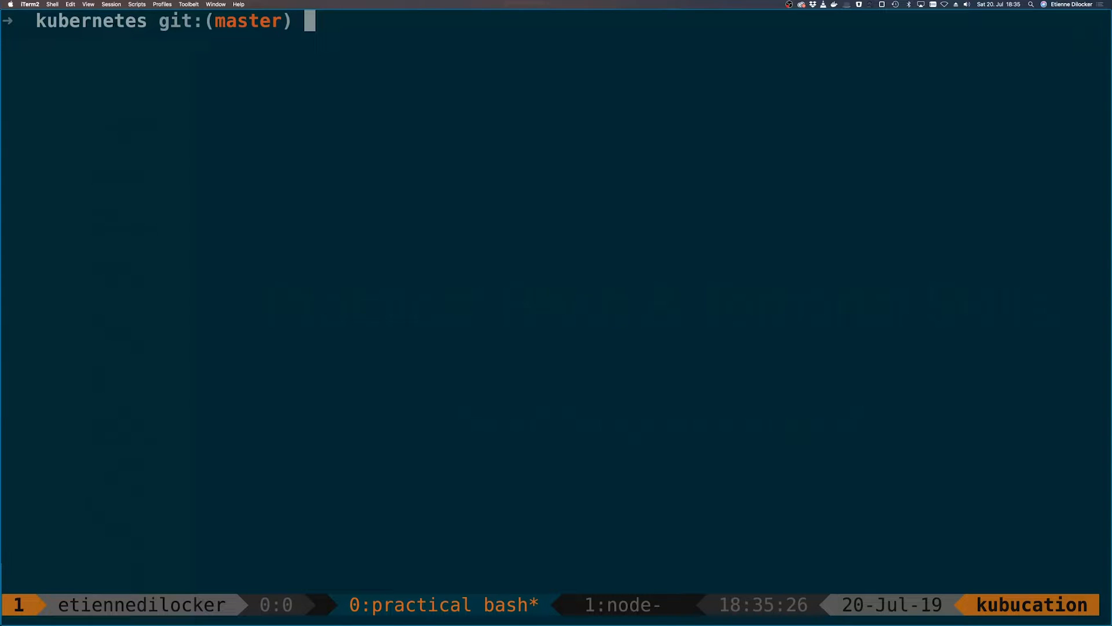
{"action": "type", "text": "gre"}
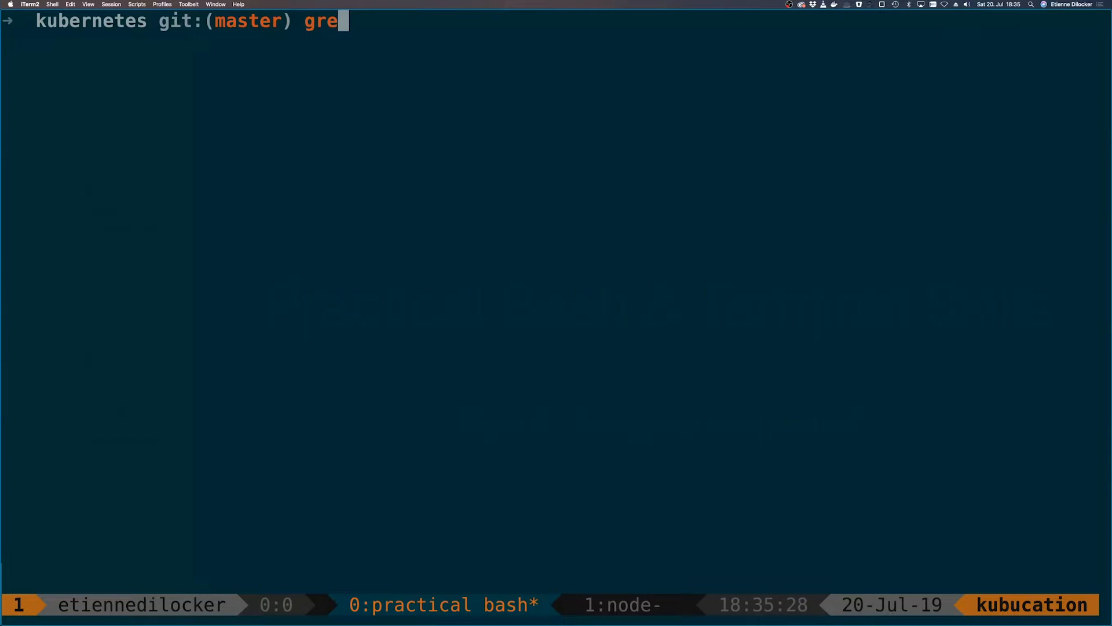
{"action": "type", "text": "p"}
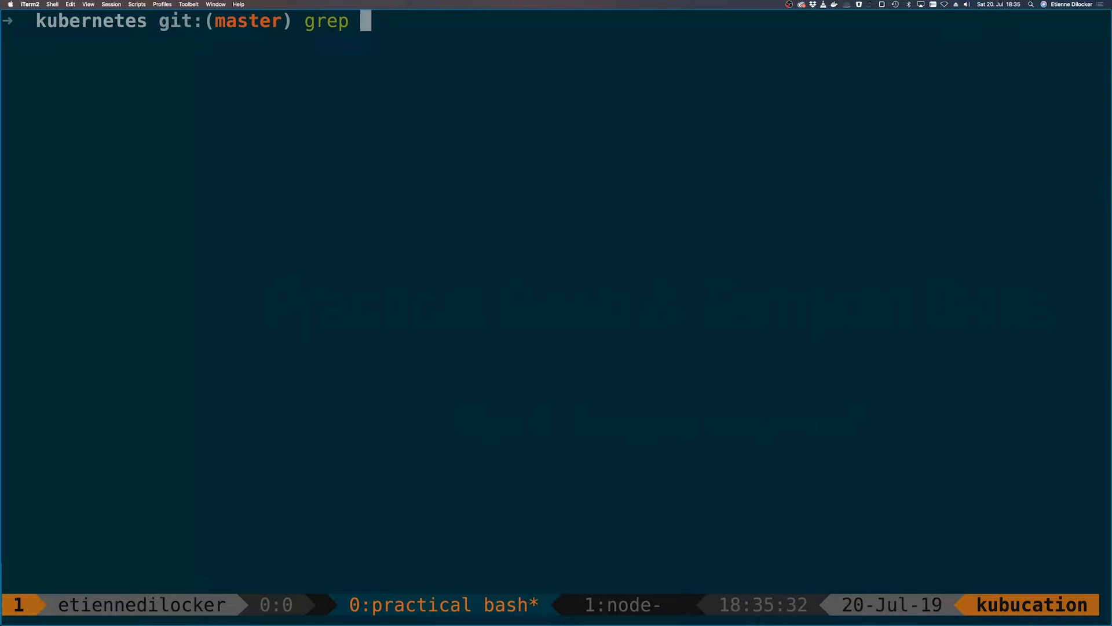
{"action": "type", "text": "docker"}
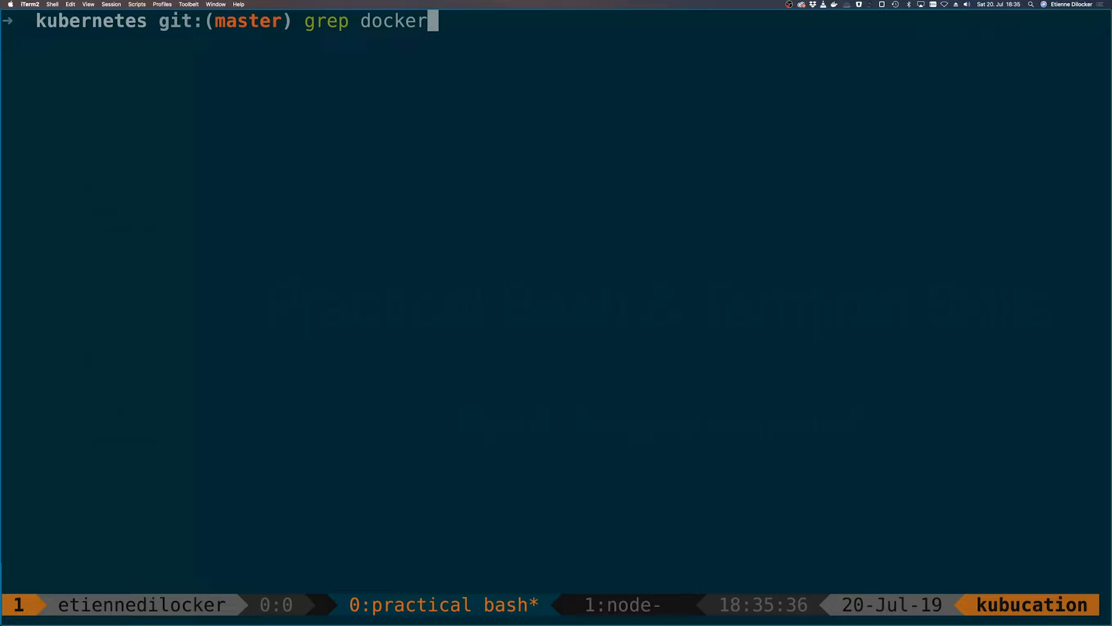
{"action": "type", "text": "go.mod"}
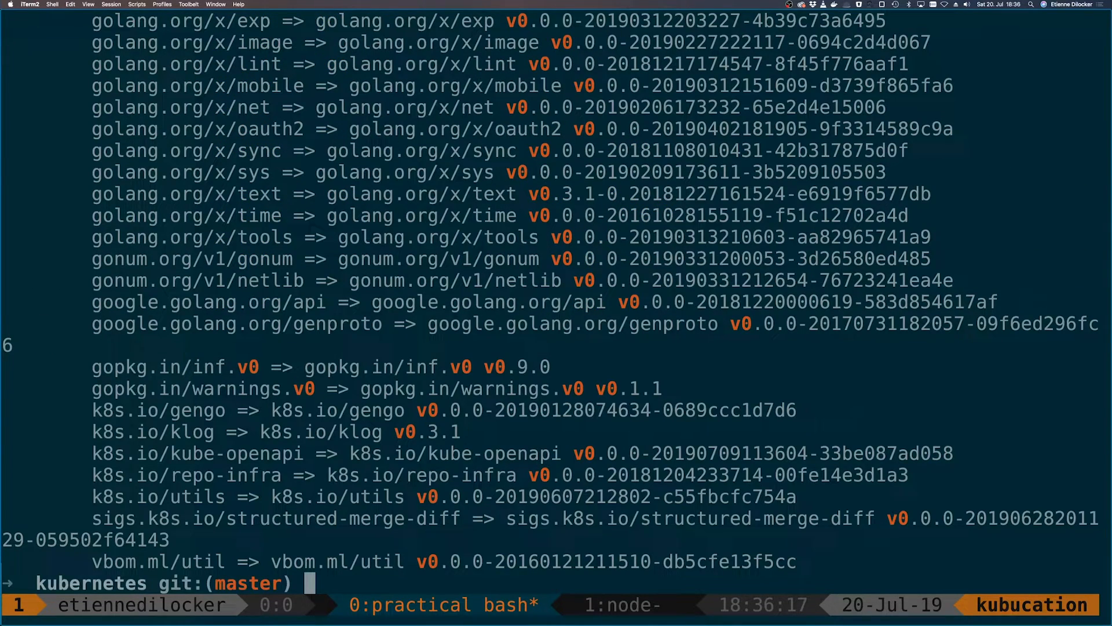
Step: Count v0 lines in go.mod via wc -l and grep -c, both giving 272
{"action": "type", "text": "grep v0 go.mod | wc -l"}
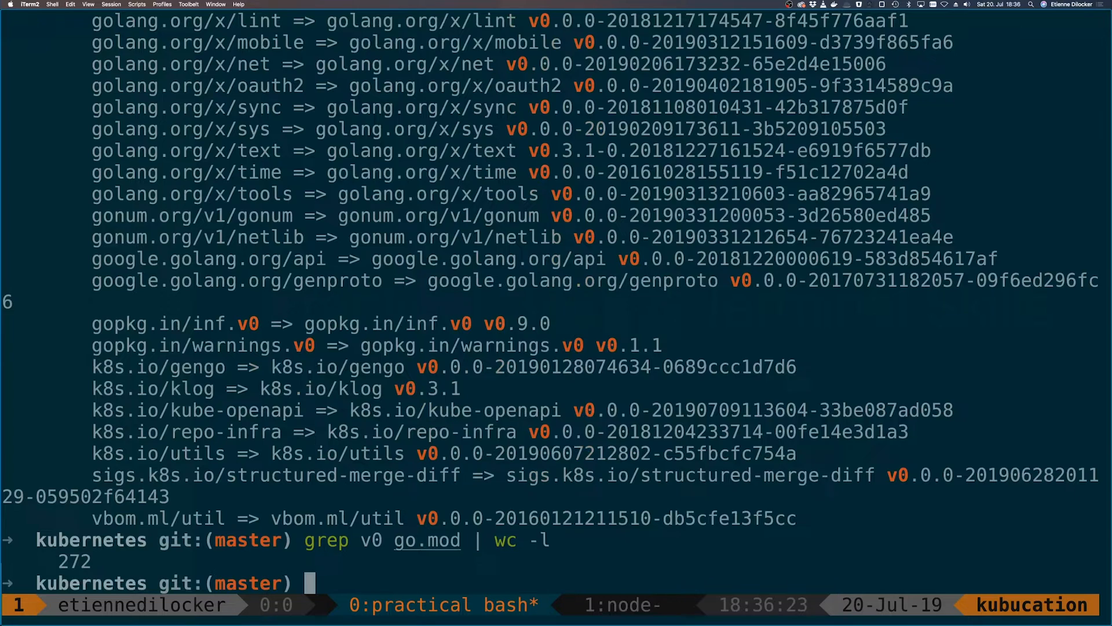
{"action": "type", "text": "grep v0 go."}
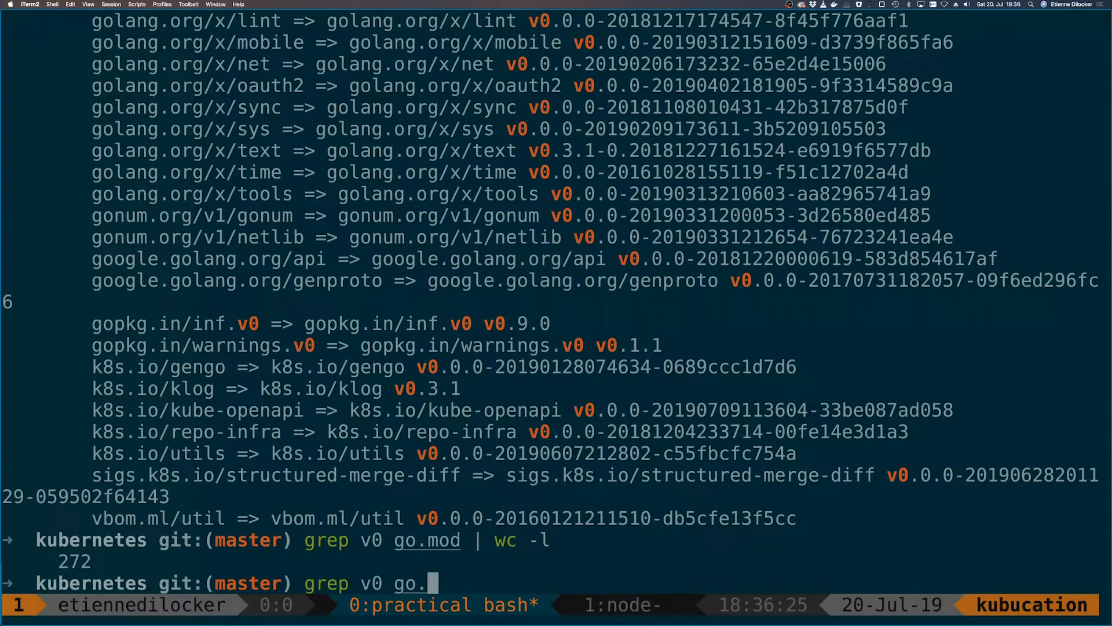
{"action": "type", "text": "mod"}
{"action": "type", "text": "cat"}
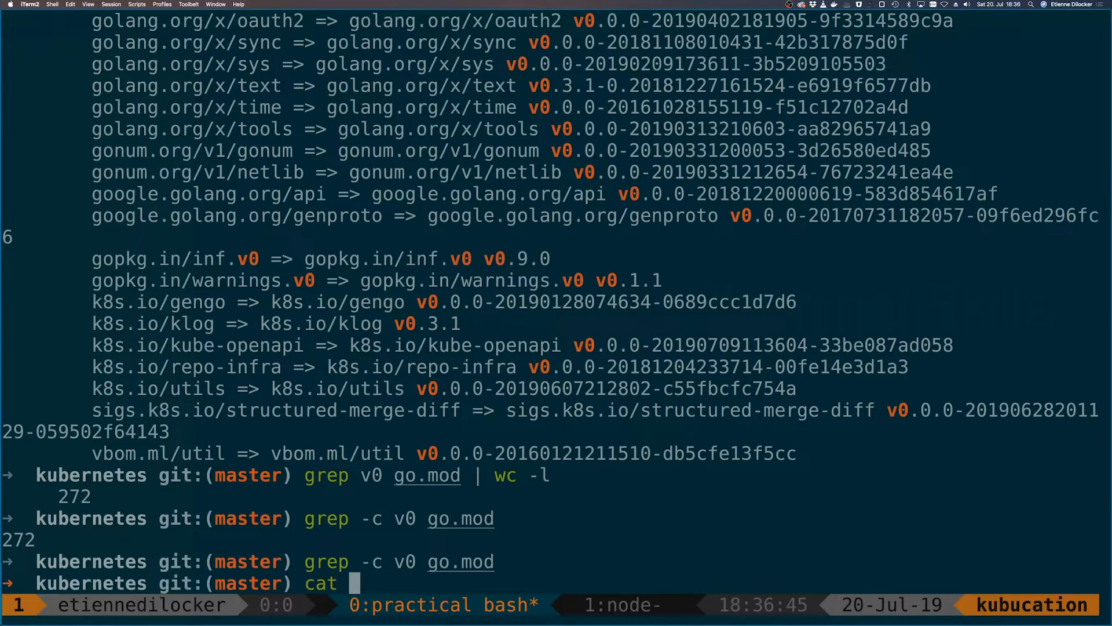
Step: Preview go.mod's first lines with head and count lines matching v[1-9] (167)
{"action": "type", "text": "go.mod| hea"}
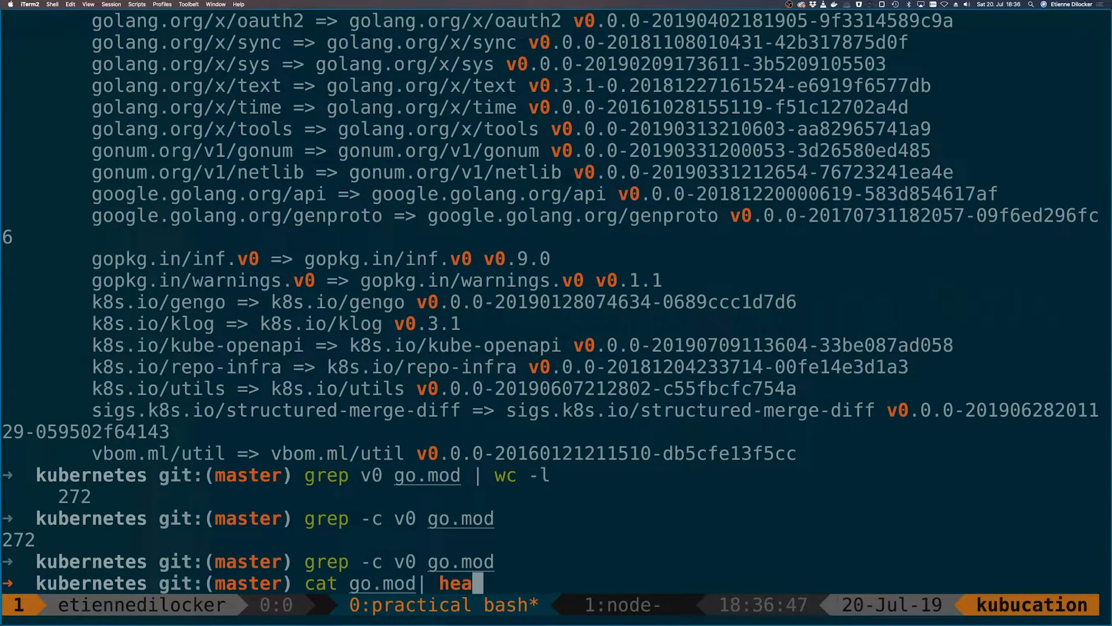
{"action": "key", "text": "Return"}
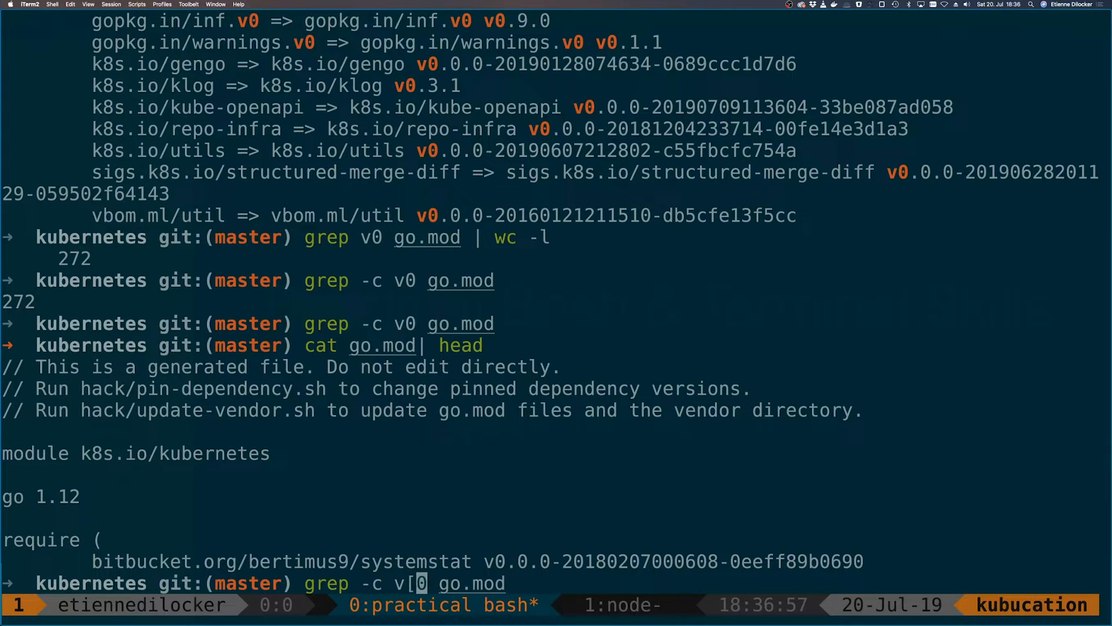
{"action": "type", "text": "-0"}
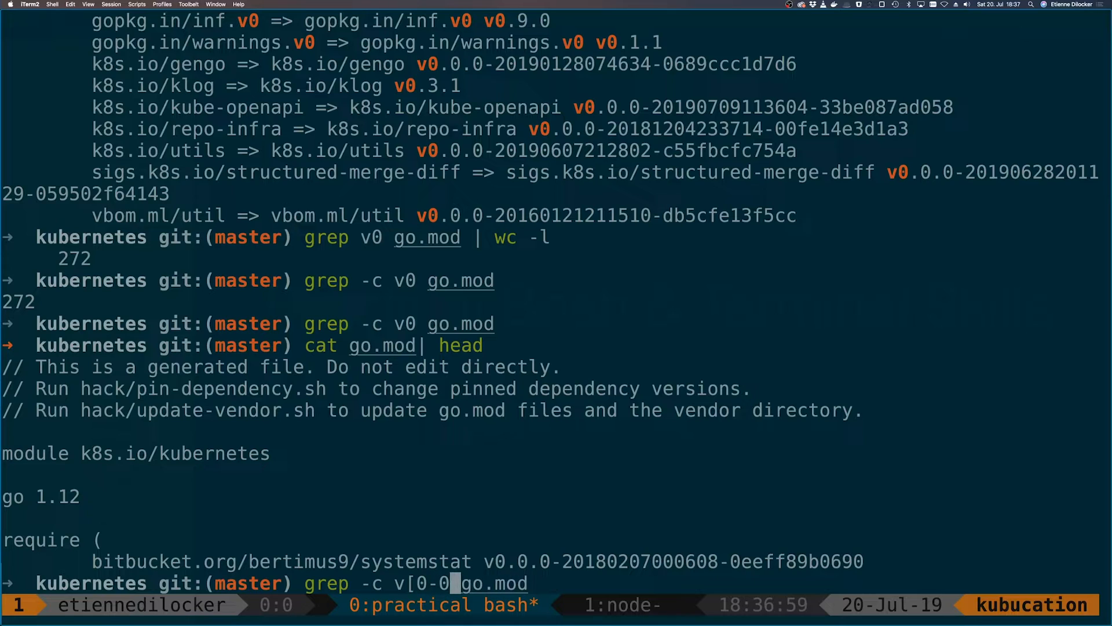
{"action": "type", "text": "]"}
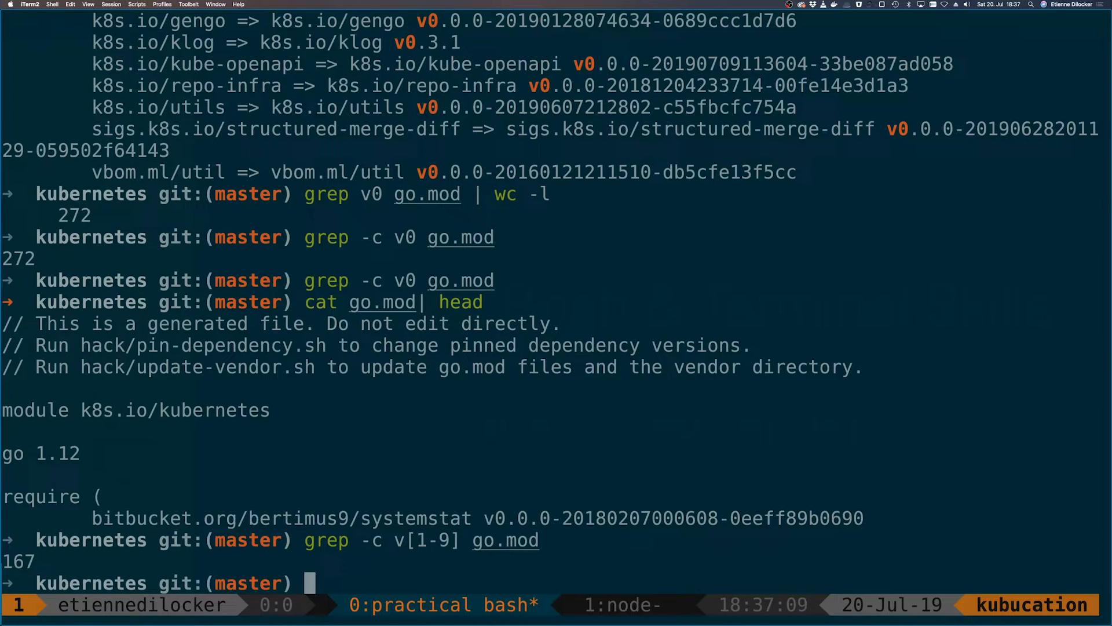
{"action": "type", "text": "grep -c v[1-9] go.mod"}
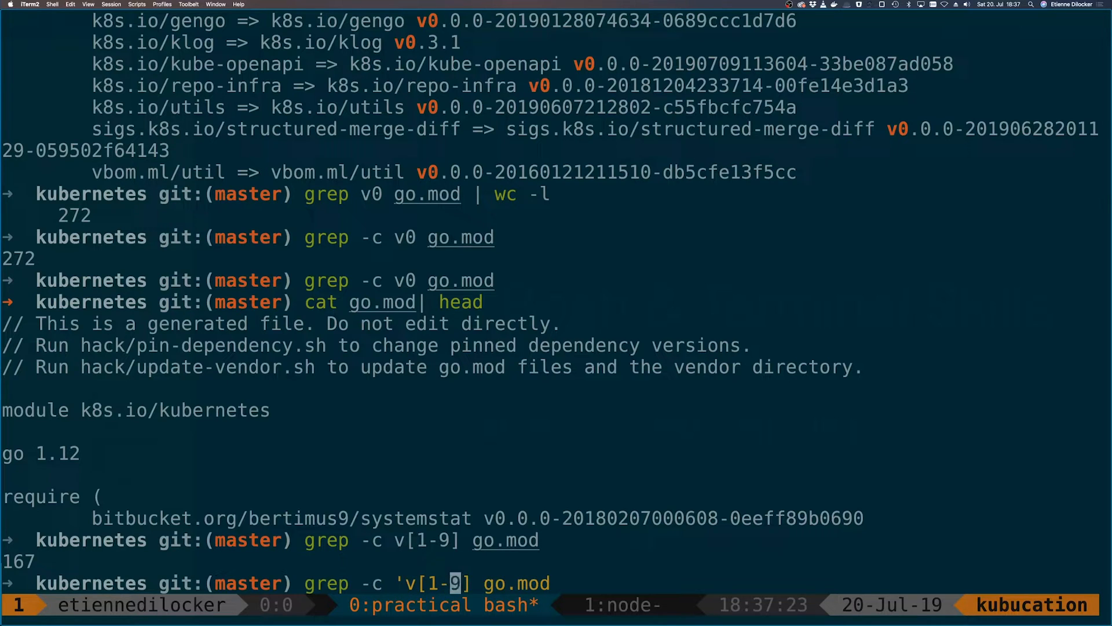
Step: Count go.mod lines matching 'v[1-9]*' and then 'v.*' (443)
{"action": "type", "text": "'"}
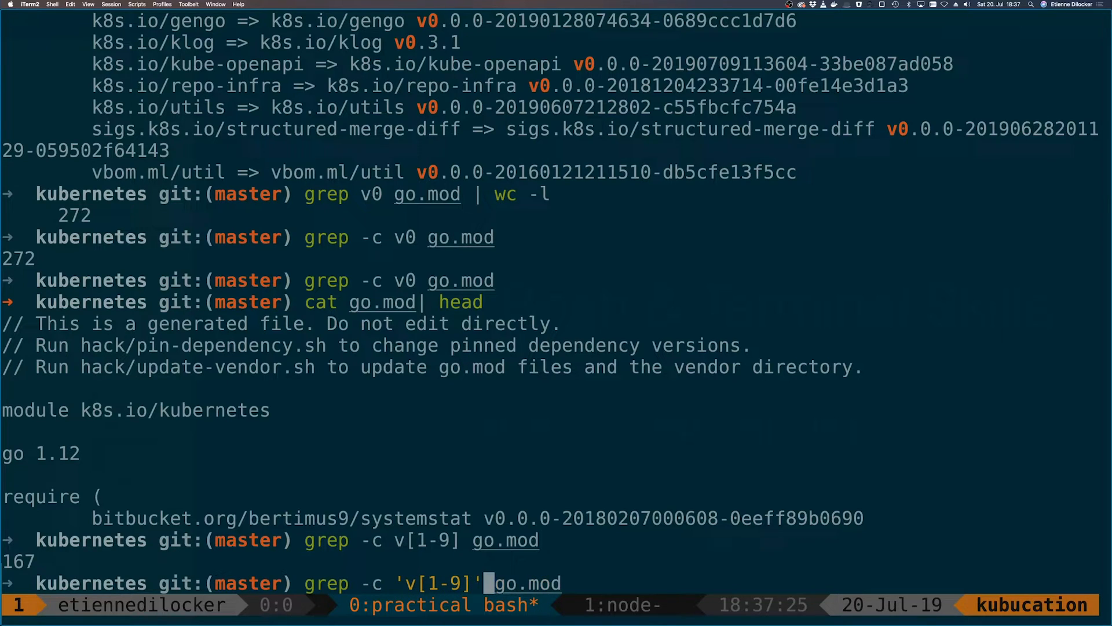
{"action": "type", "text": "*"}
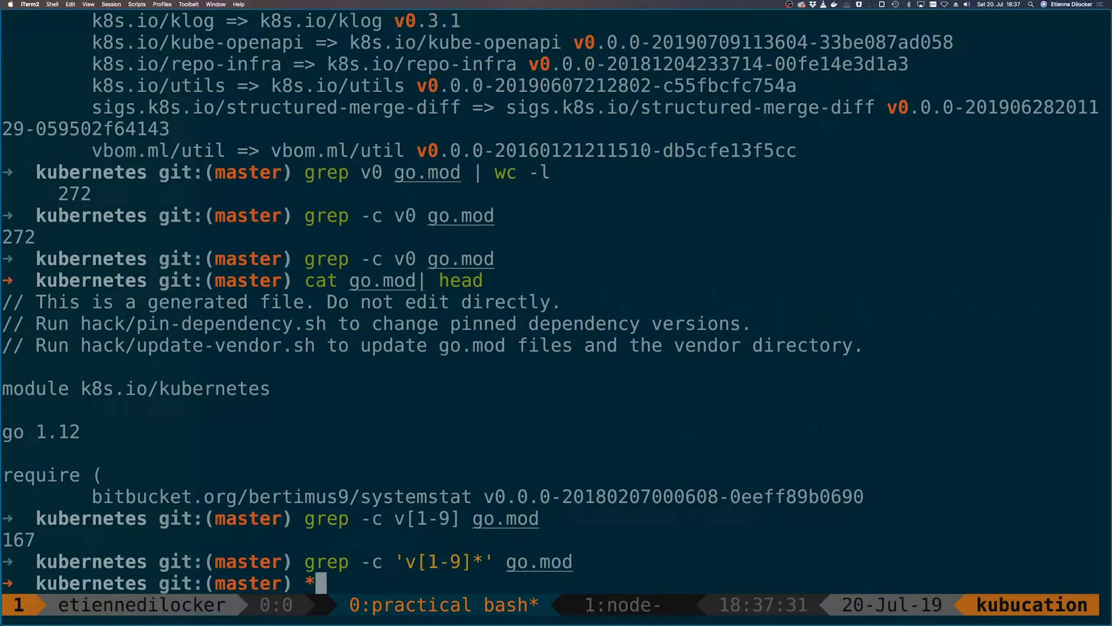
{"action": "key", "text": "Return"}
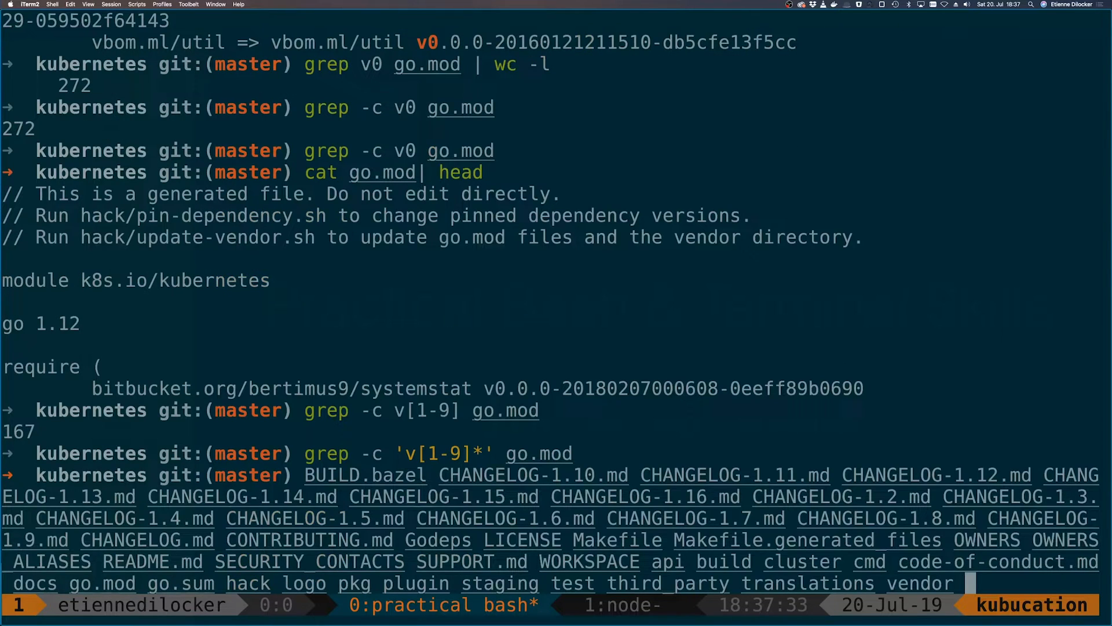
{"action": "type", "text": "grep -c 'v"}
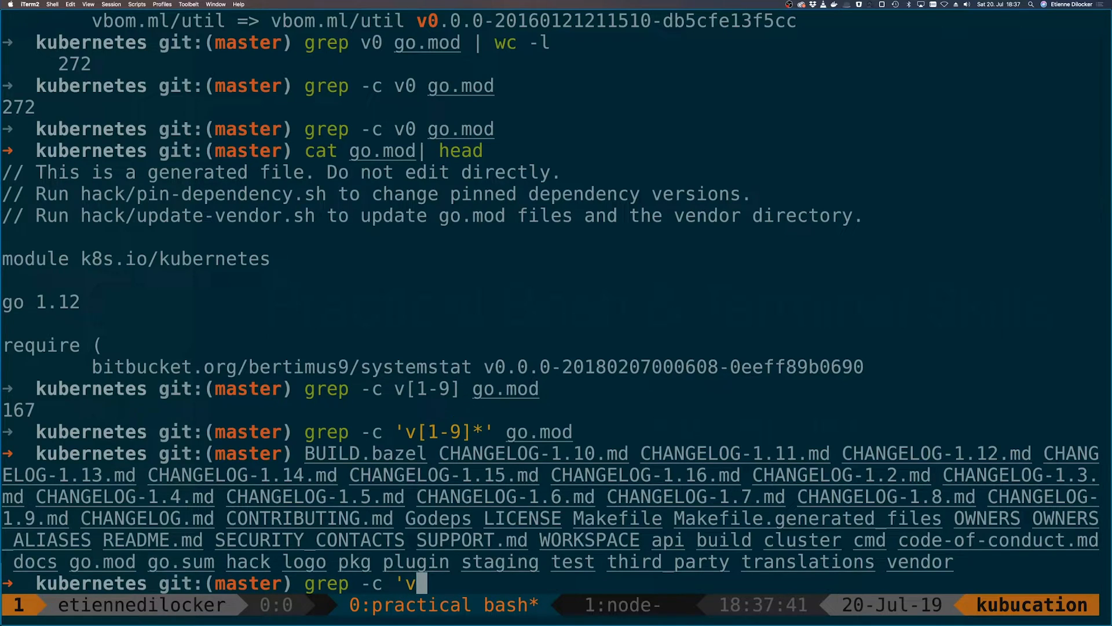
{"action": "type", "text": ".*'"}
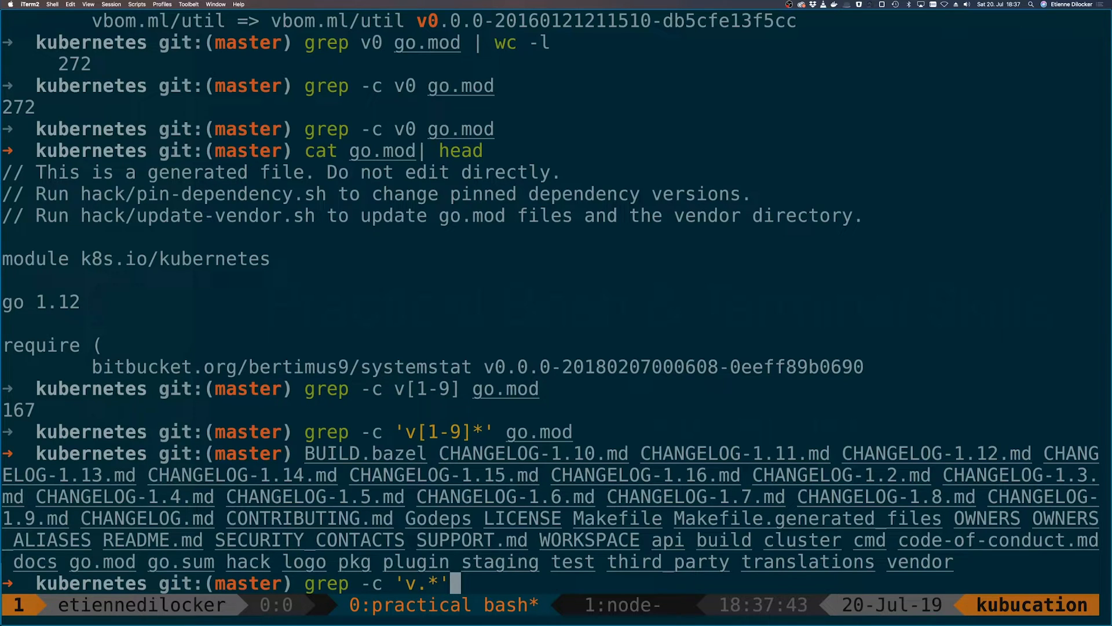
{"action": "type", "text": "go.mod"}
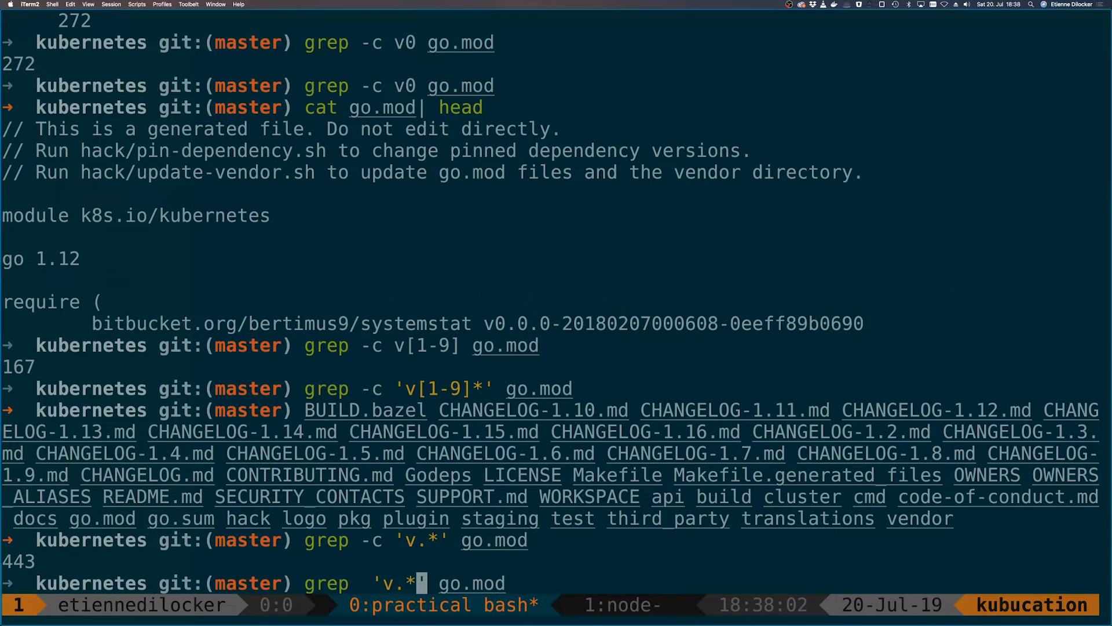
Step: Add -v to the docker grep so go.mod lines without docker are listed
{"action": "type", "text": "docker"}
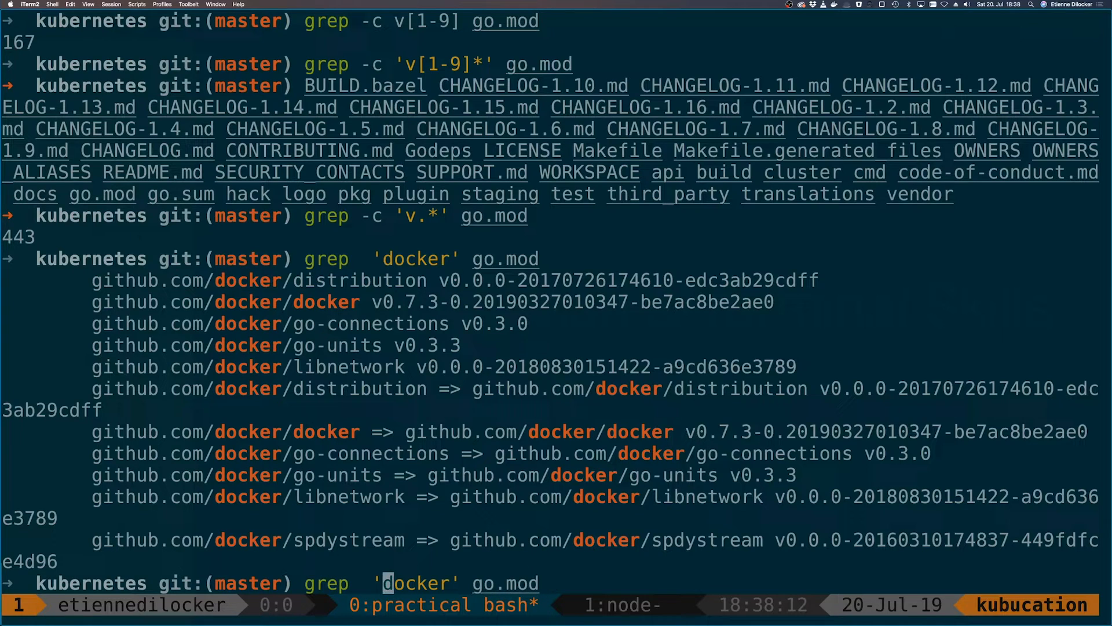
{"action": "type", "text": "-v"}
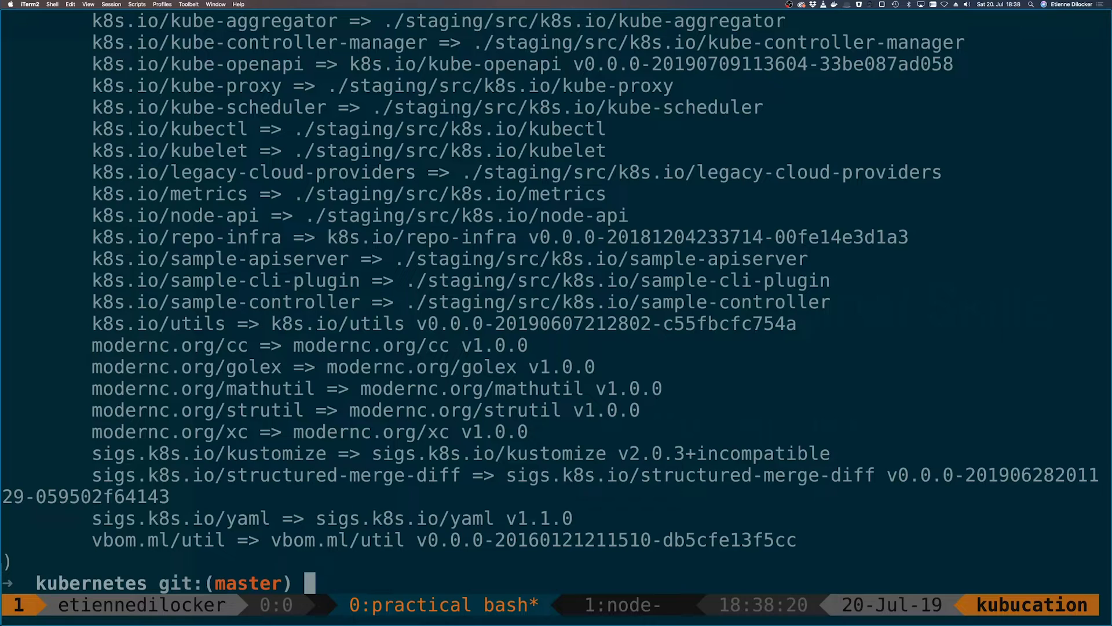
Step: Grep go.mod for x.y.z version numbers with 'v[0-9]\.[0-9]\.[0-9]' (405 lines)
{"action": "type", "text": "grep -v 'docker' go.mod"}
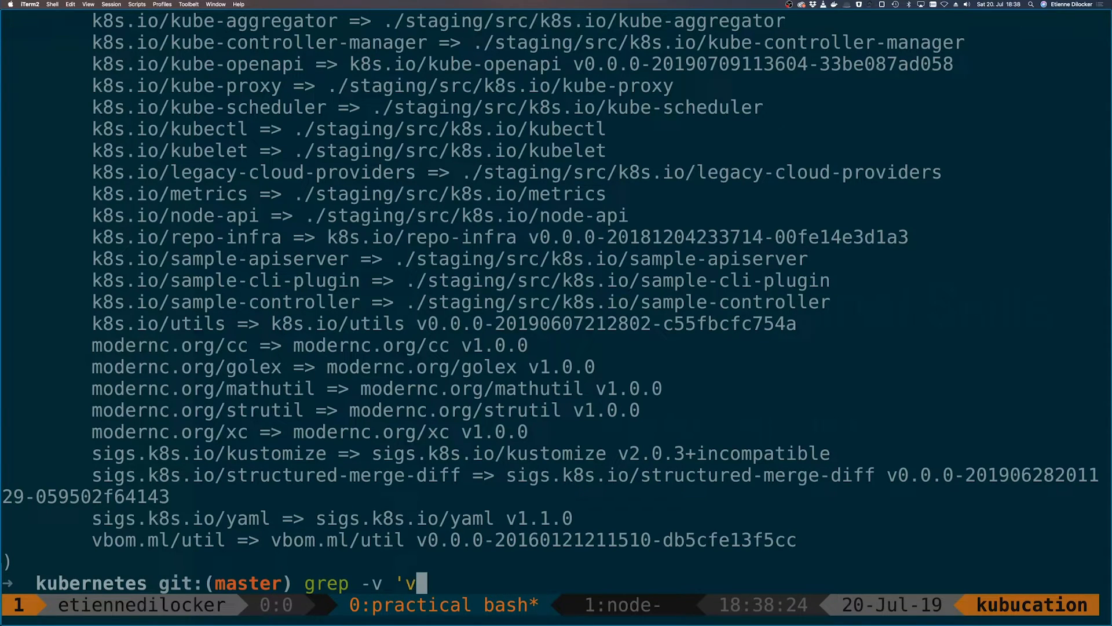
{"action": "type", "text": "[0-"}
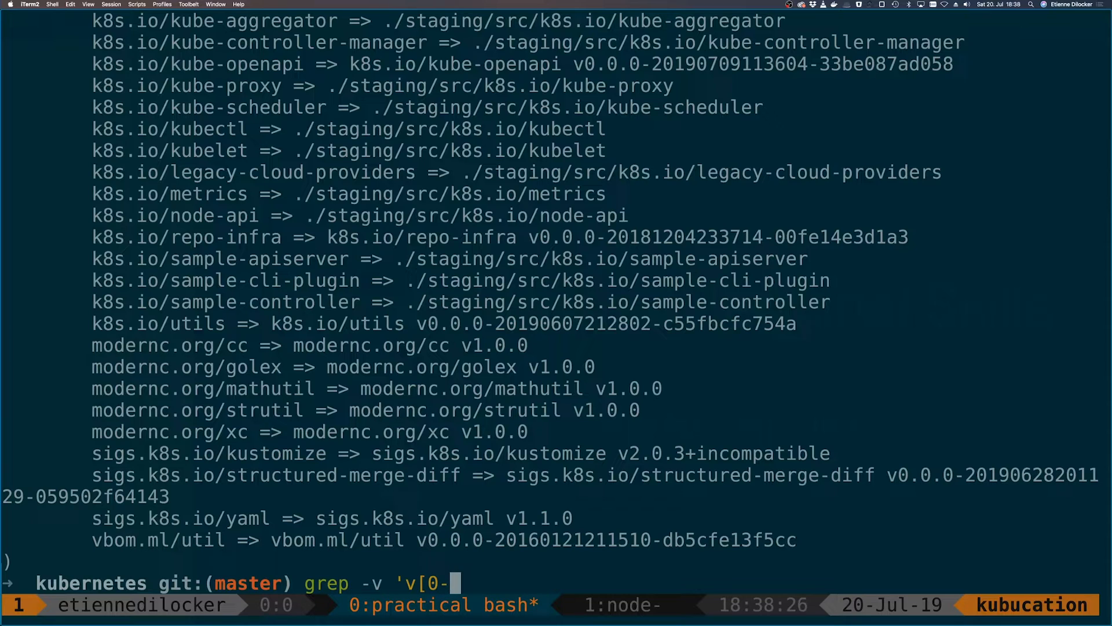
{"action": "type", "text": "9]"}
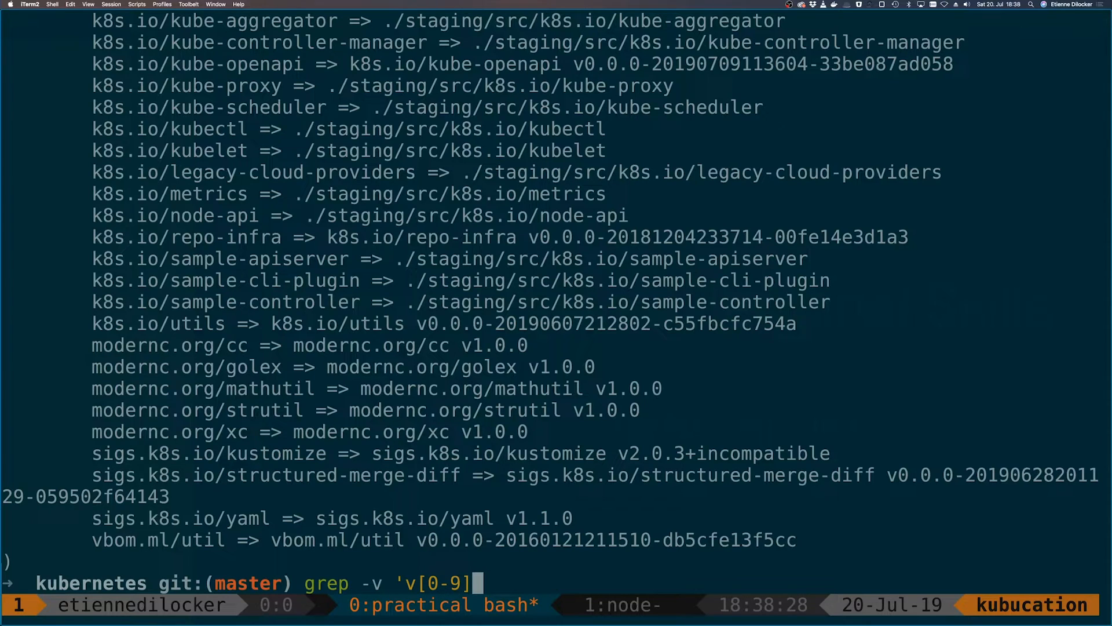
{"action": "type", "text": "."}
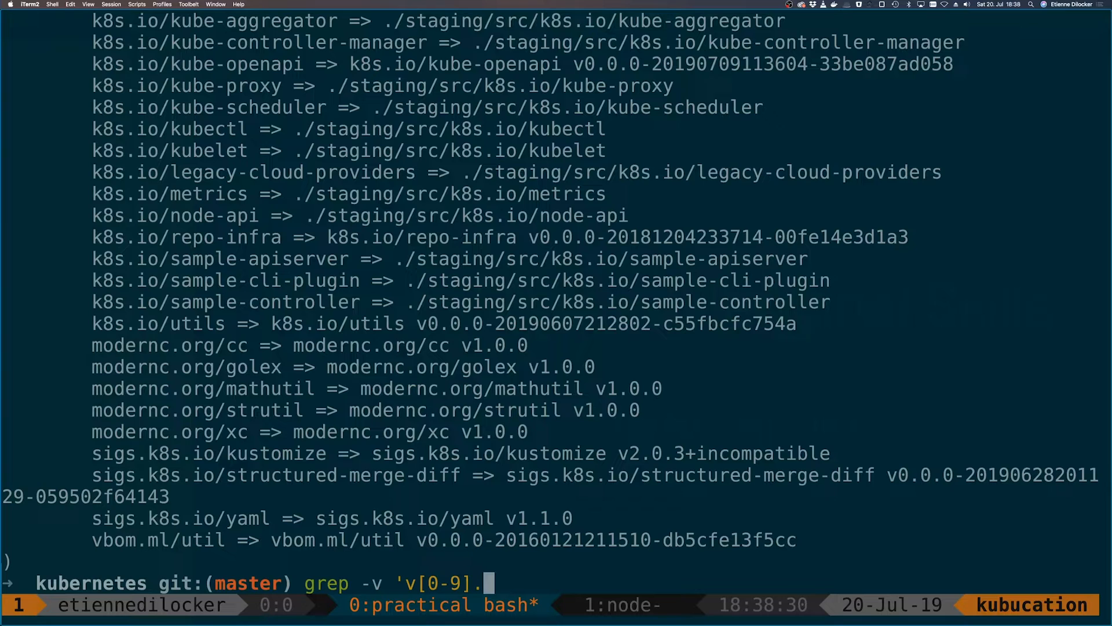
{"action": "type", "text": "\\"}
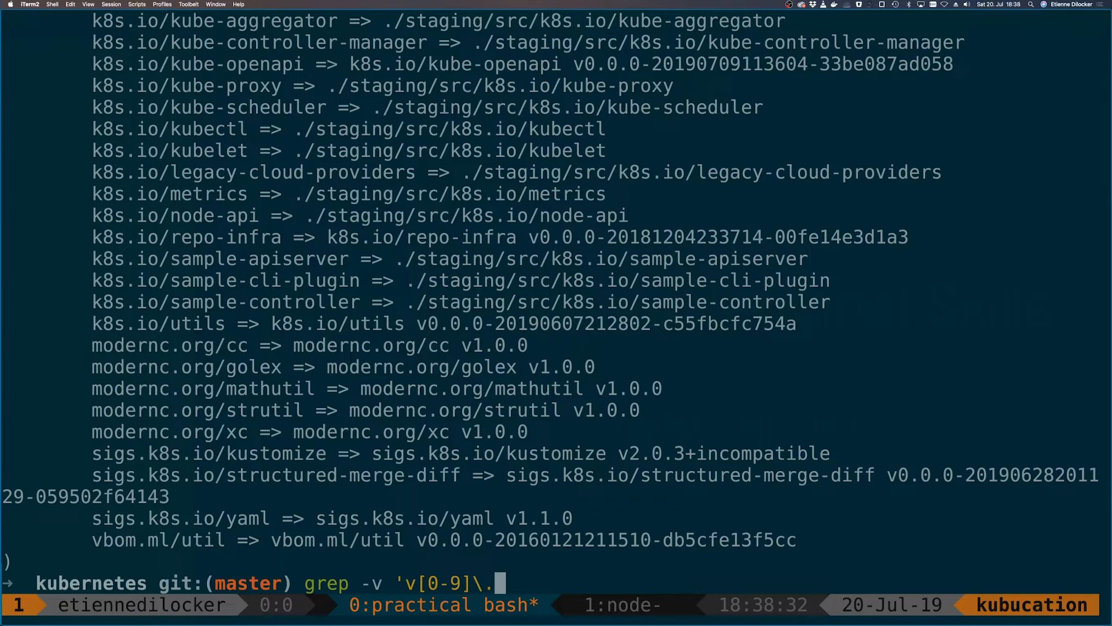
{"action": "type", "text": "[0-90"}
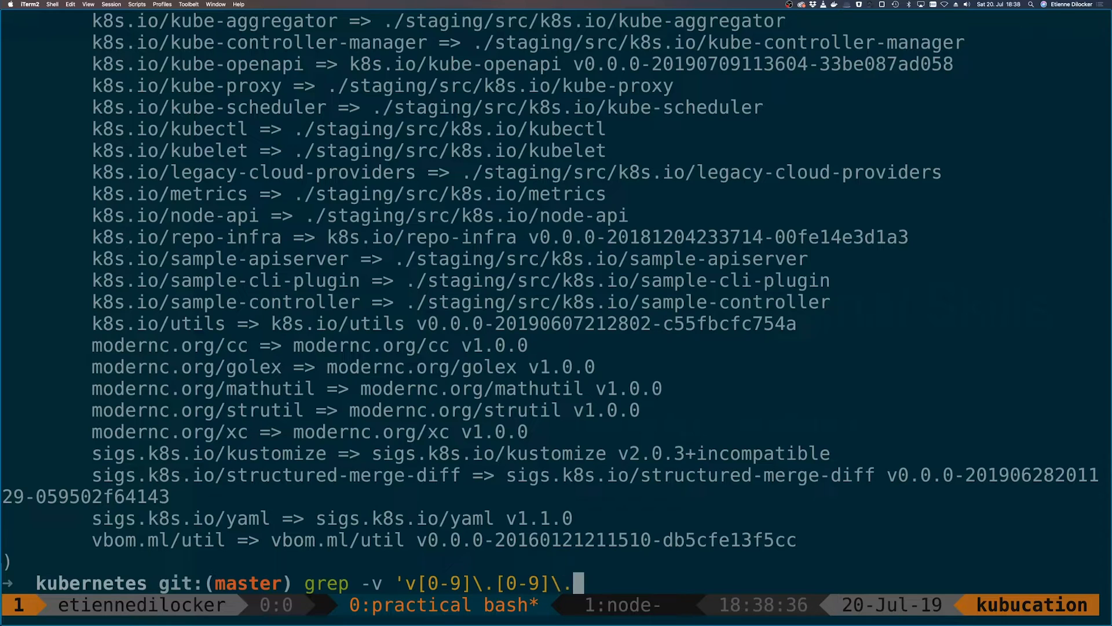
{"action": "type", "text": "[0-0"}
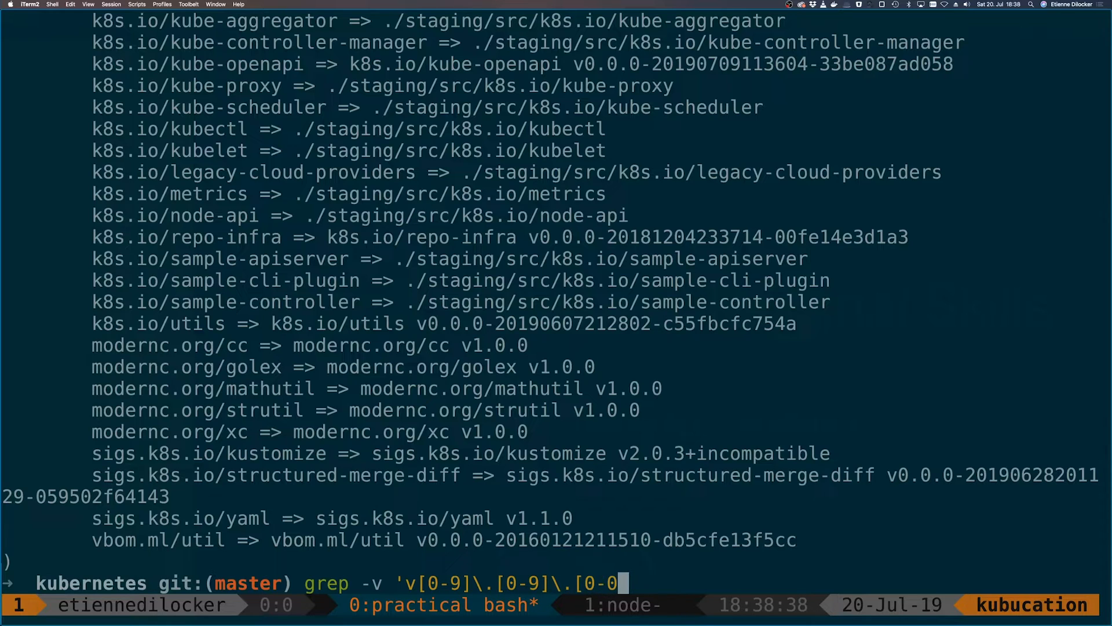
{"action": "type", "text": "]"}
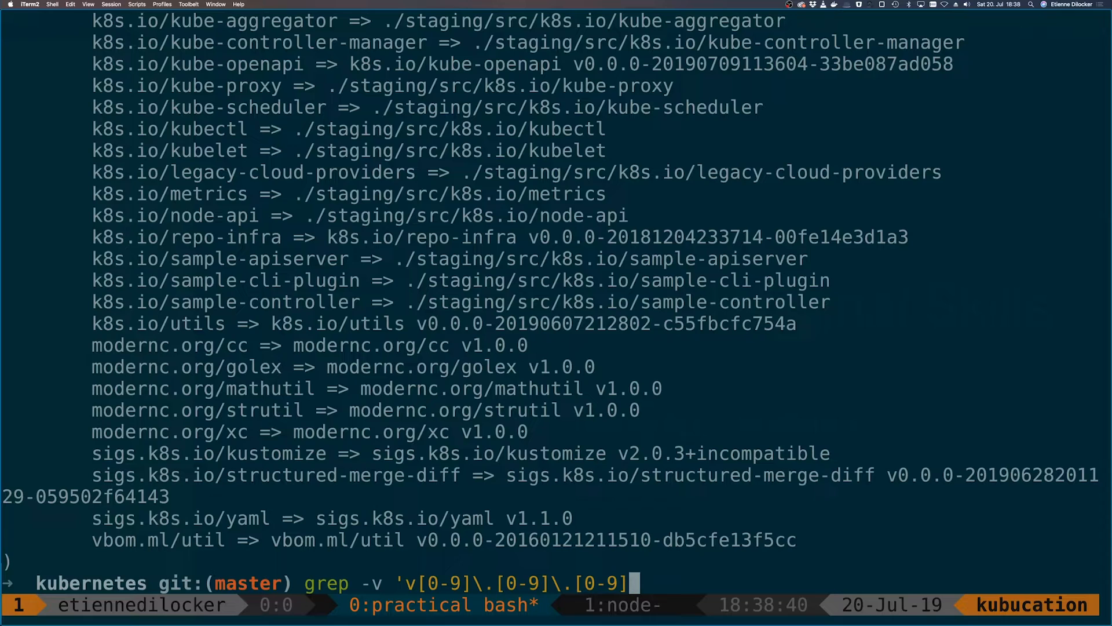
{"action": "type", "text": "'"}
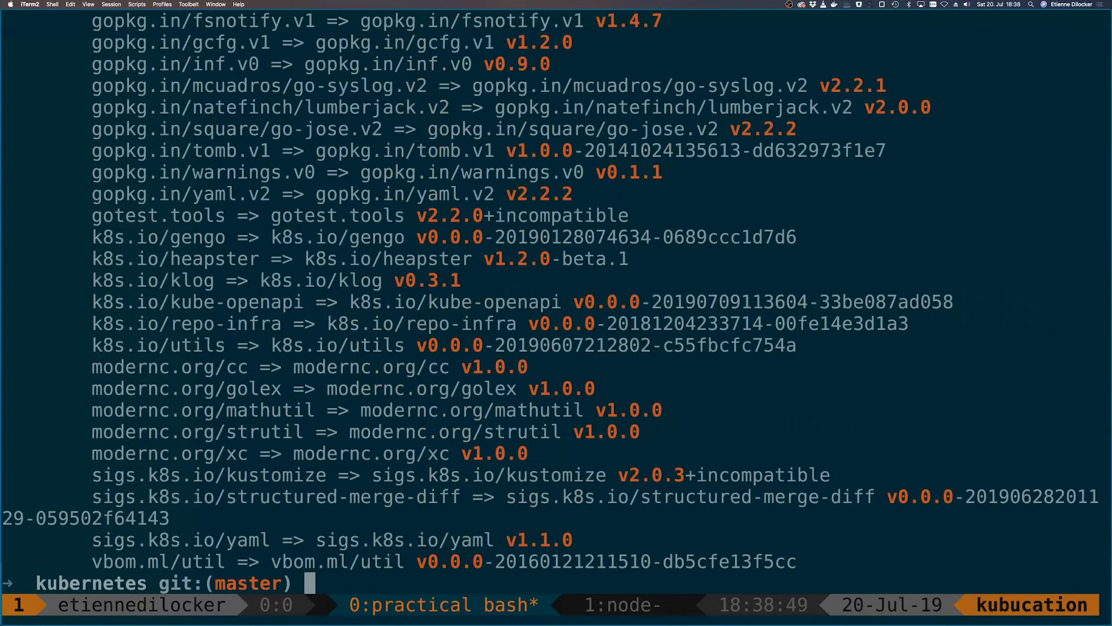
{"action": "type", "text": "grep 'v[0-9]\\.[0-9]\\.[0-9]' go.mod"}
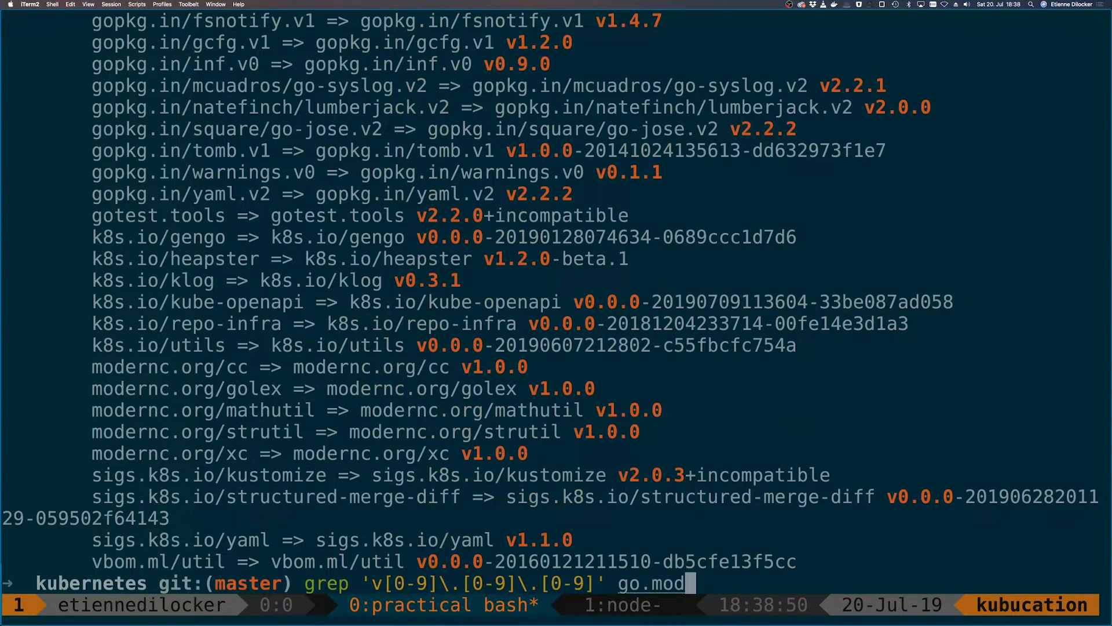
Step: Pipe the version matches into grep -v docker -c, counting 394 non-docker lines
{"action": "type", "text": "|"}
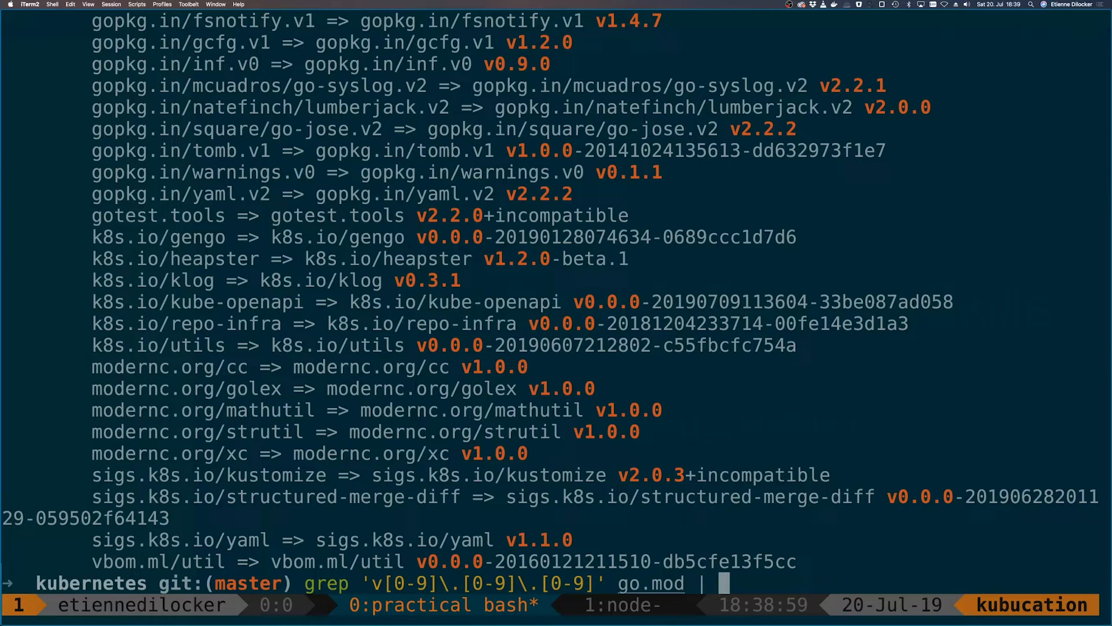
{"action": "type", "text": "grep"}
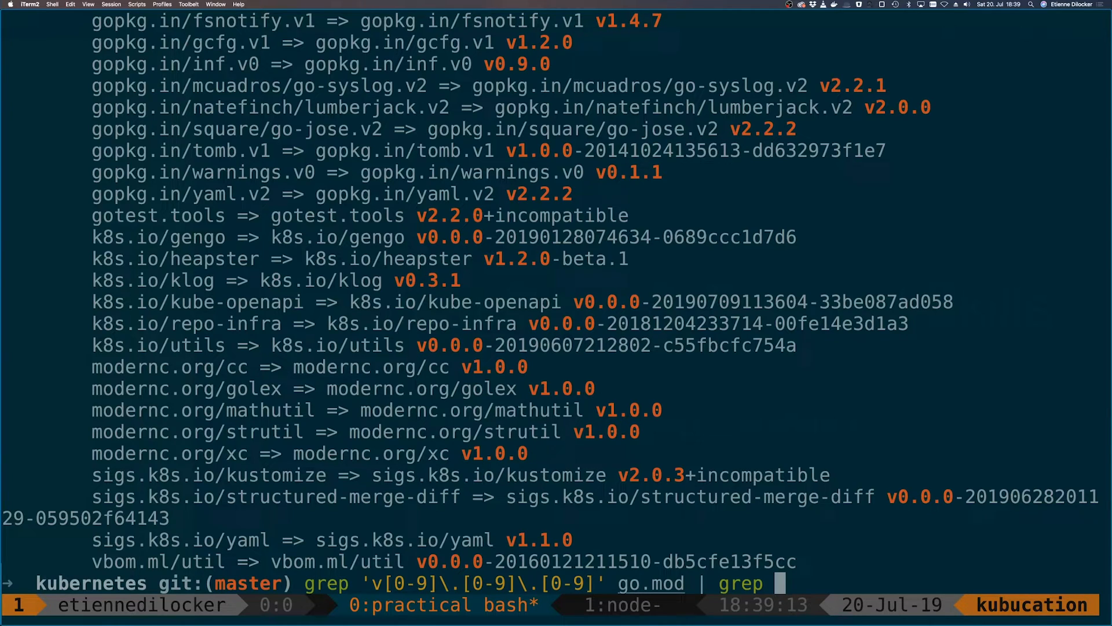
{"action": "type", "text": "-"}
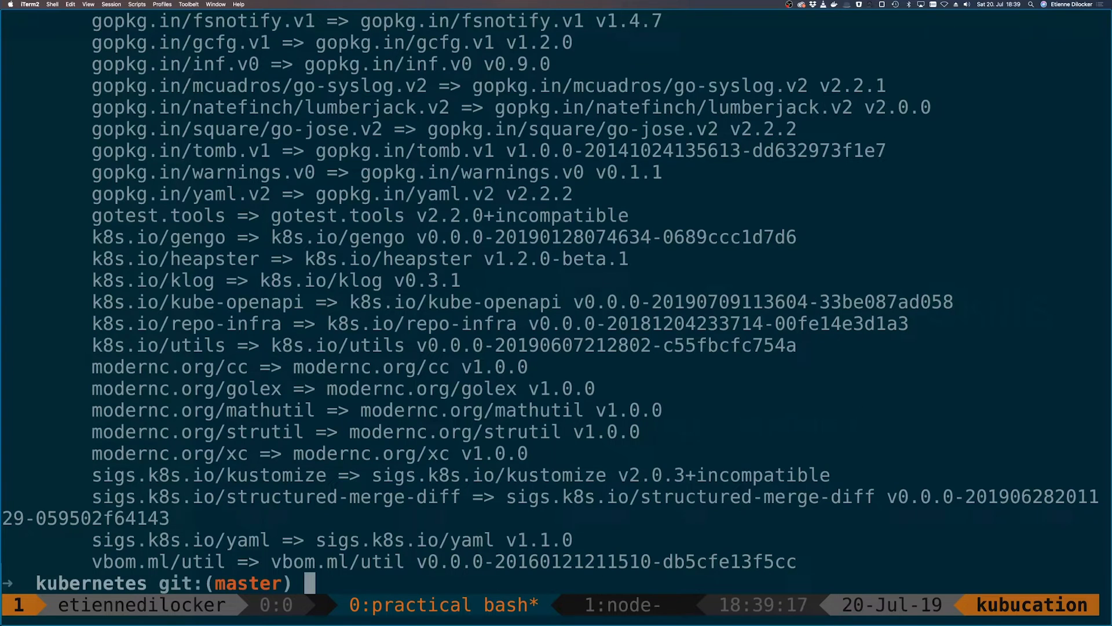
{"action": "type", "text": "grep 'v[0-9]\\.[0-9]\\.[0-9]' go.mod | grep -v docker -c"}
{"action": "type", "text": "grep 'v[0-9]\\.[0-9]\\.[0-9]' go.mod | wc 0"}
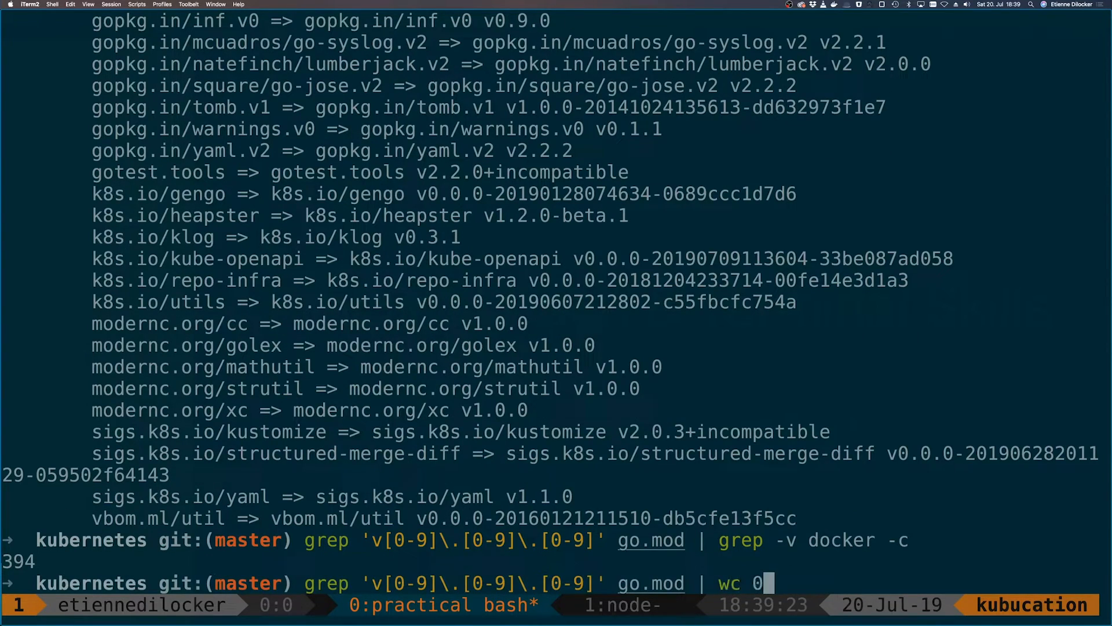
{"action": "type", "text": "-v docker"}
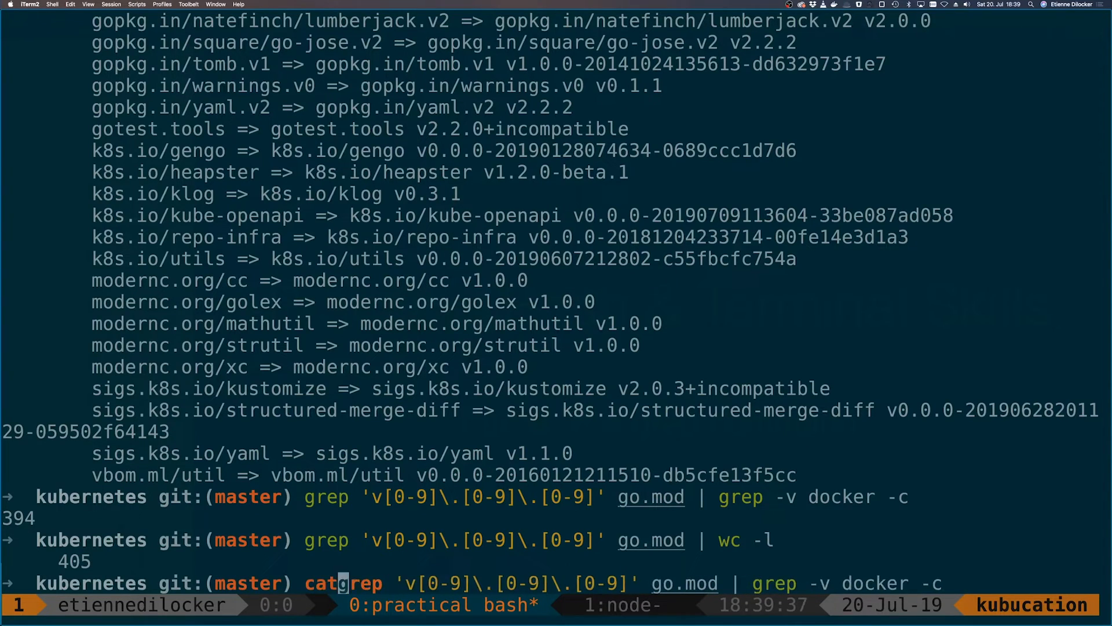
Step: Filter ls -lah output down to go.mod and go.sum, then grep recursively for docker
{"action": "type", "text": "go.mod"}
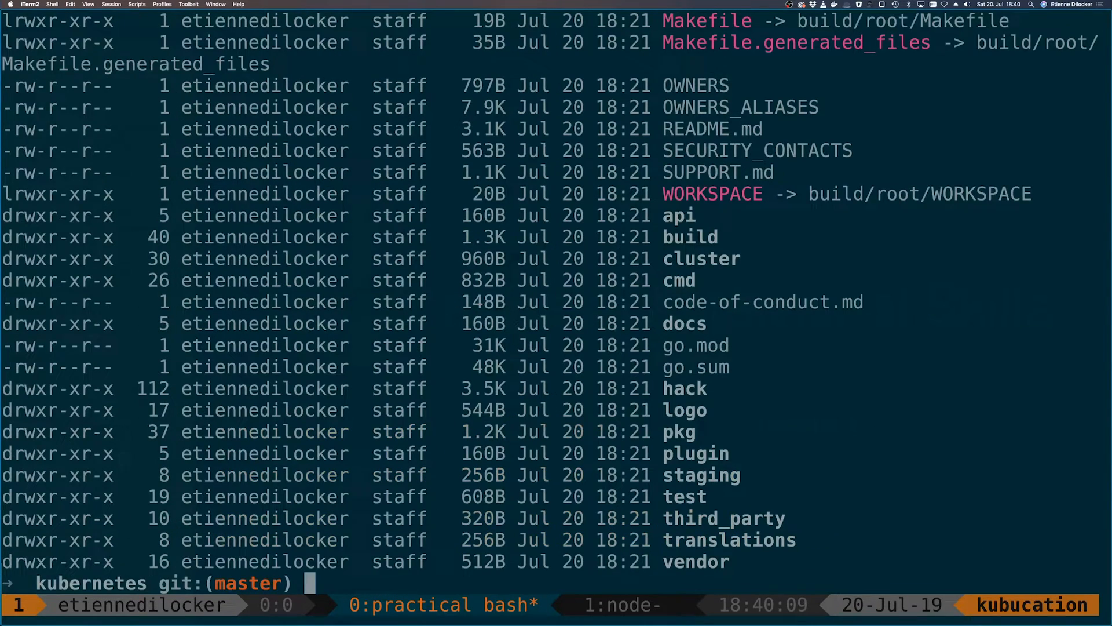
{"action": "type", "text": "ls -lah |"}
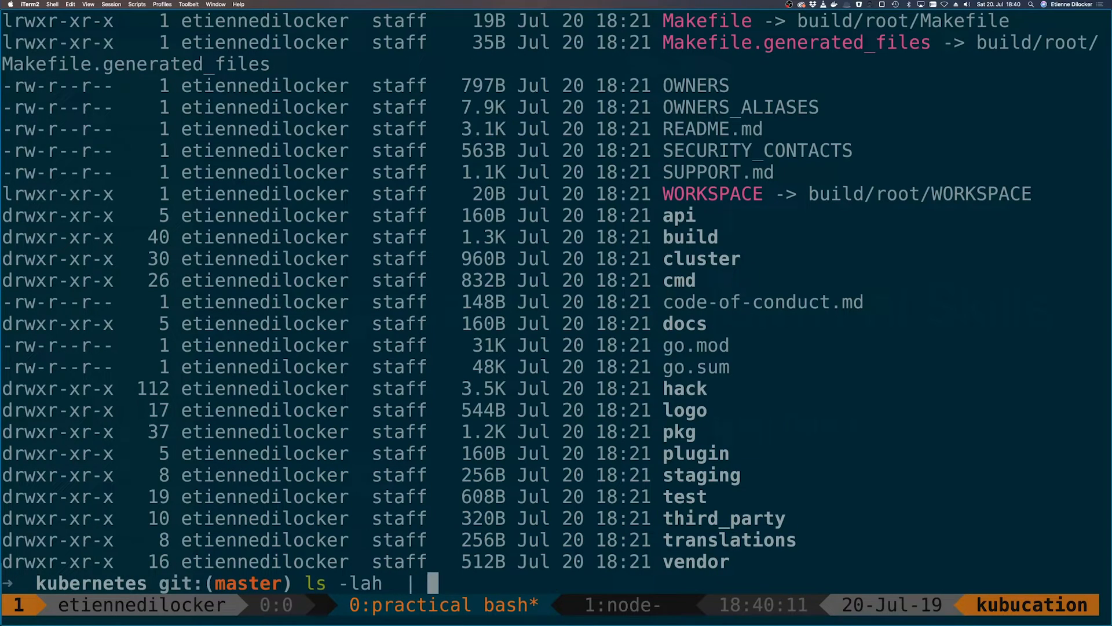
{"action": "type", "text": "grep go"}
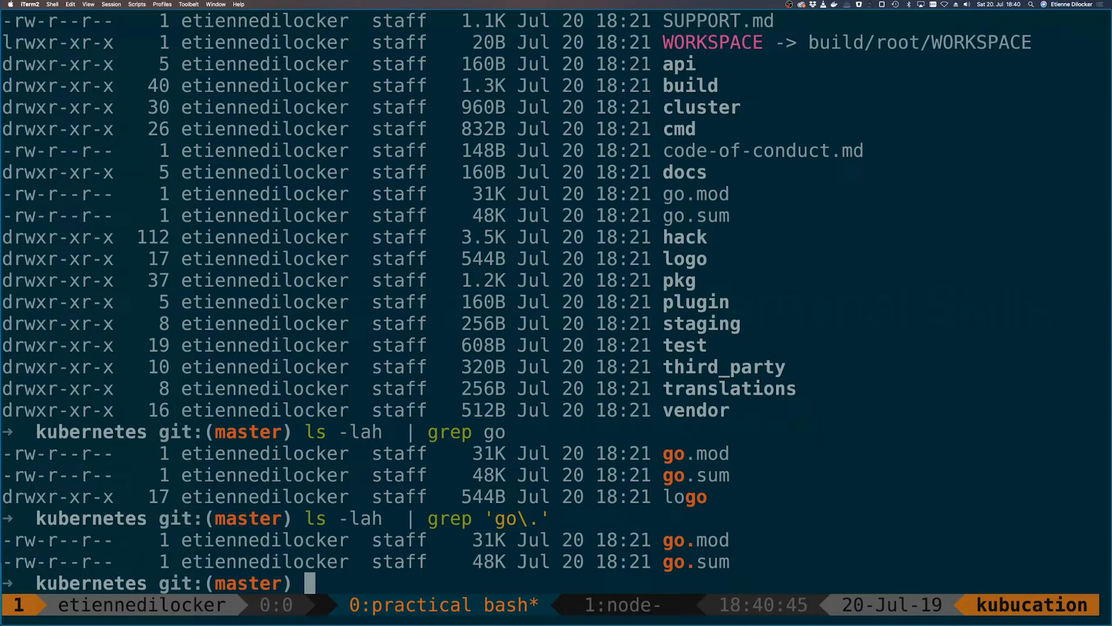
{"action": "type", "text": "grep"}
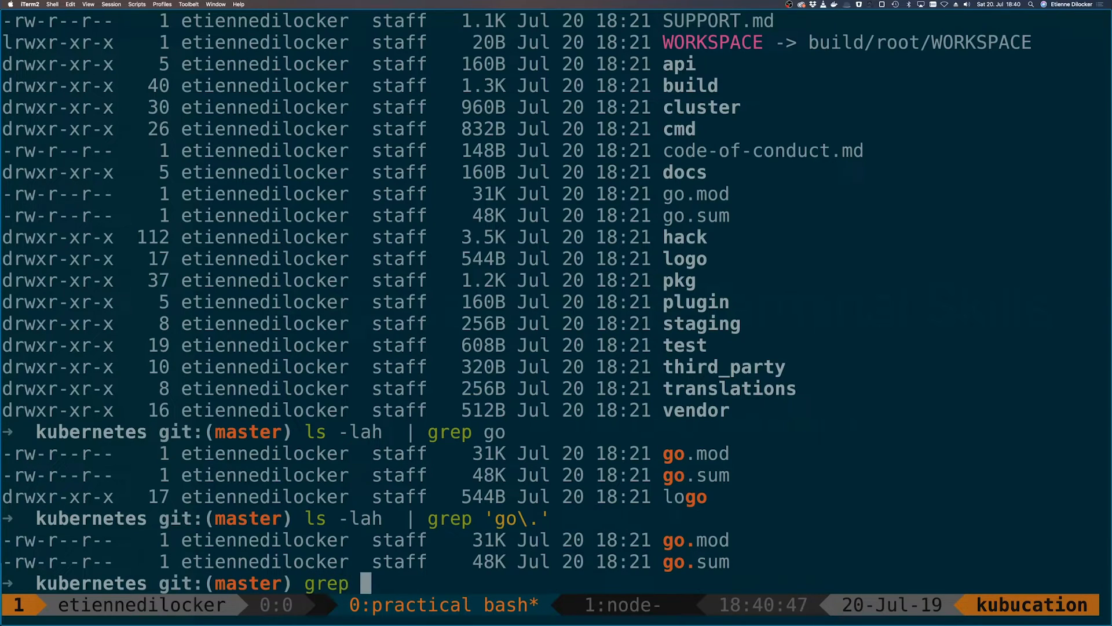
{"action": "type", "text": "docker ."}
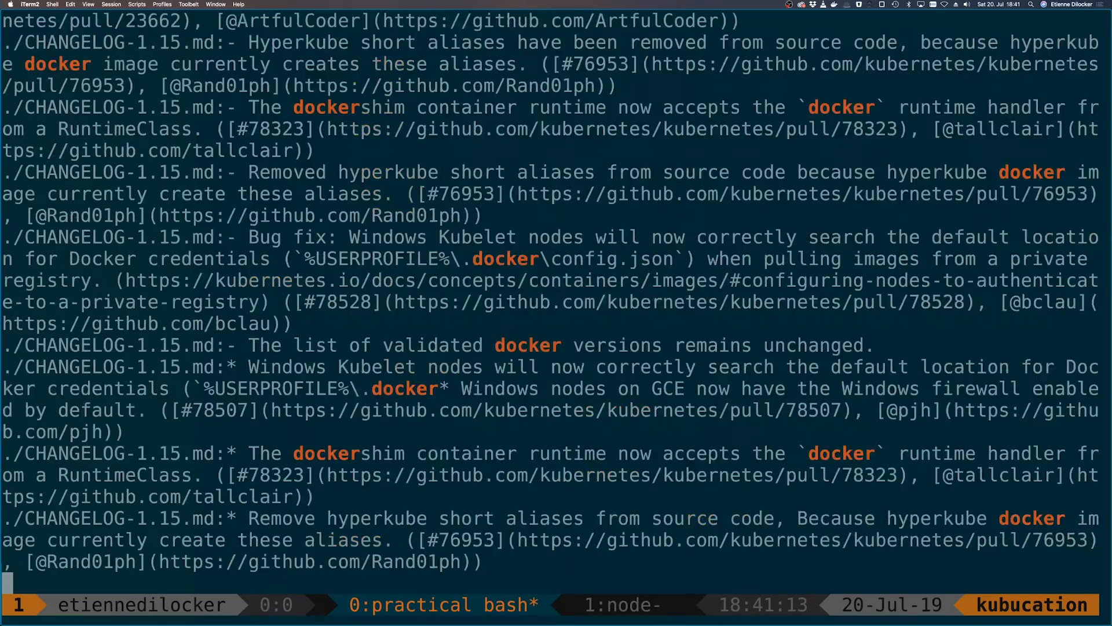
Step: Scroll through the recursive docker matches in vendor and pkg until the search finishes
{"action": "scroll", "scroll_direction": "down", "scroll_amount": 3}
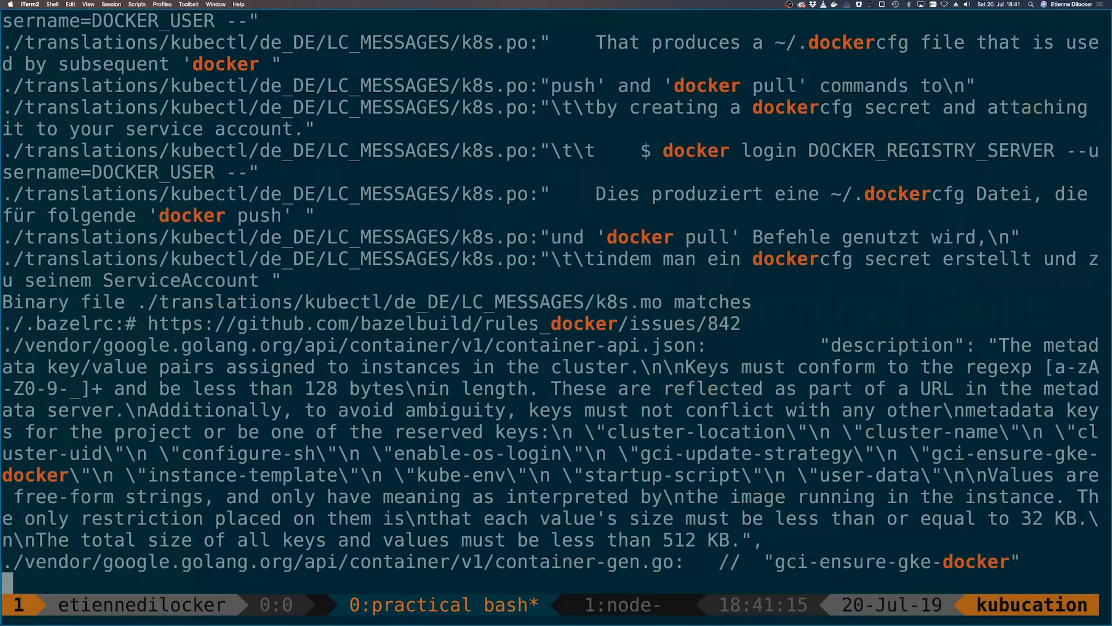
{"action": "scroll", "scroll_direction": "down", "scroll_amount": 3}
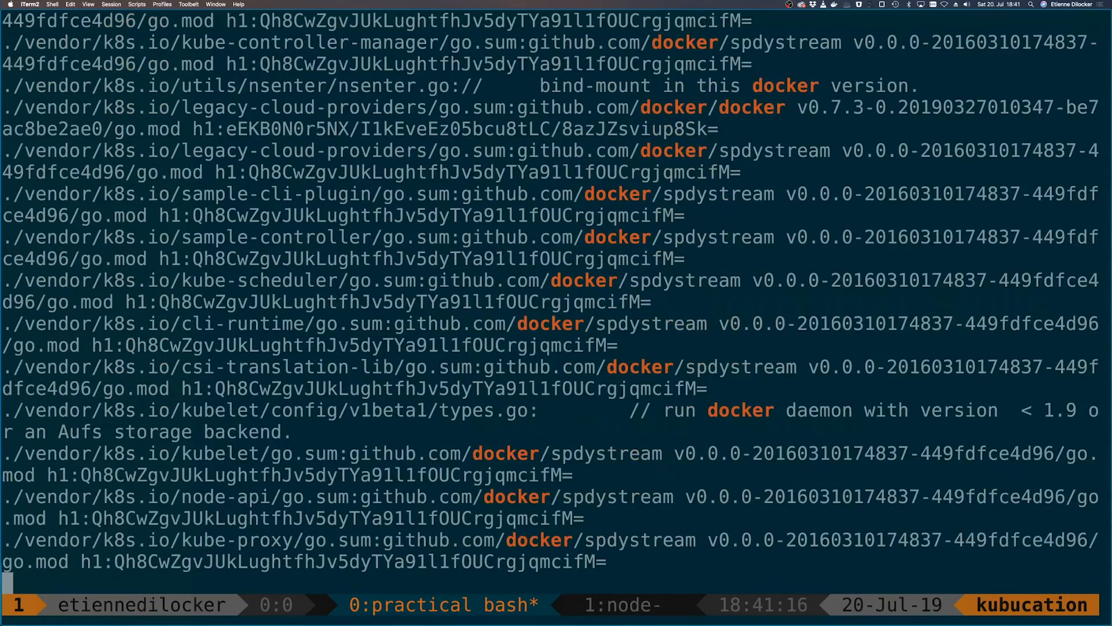
{"action": "scroll", "scroll_direction": "down", "scroll_amount": 3}
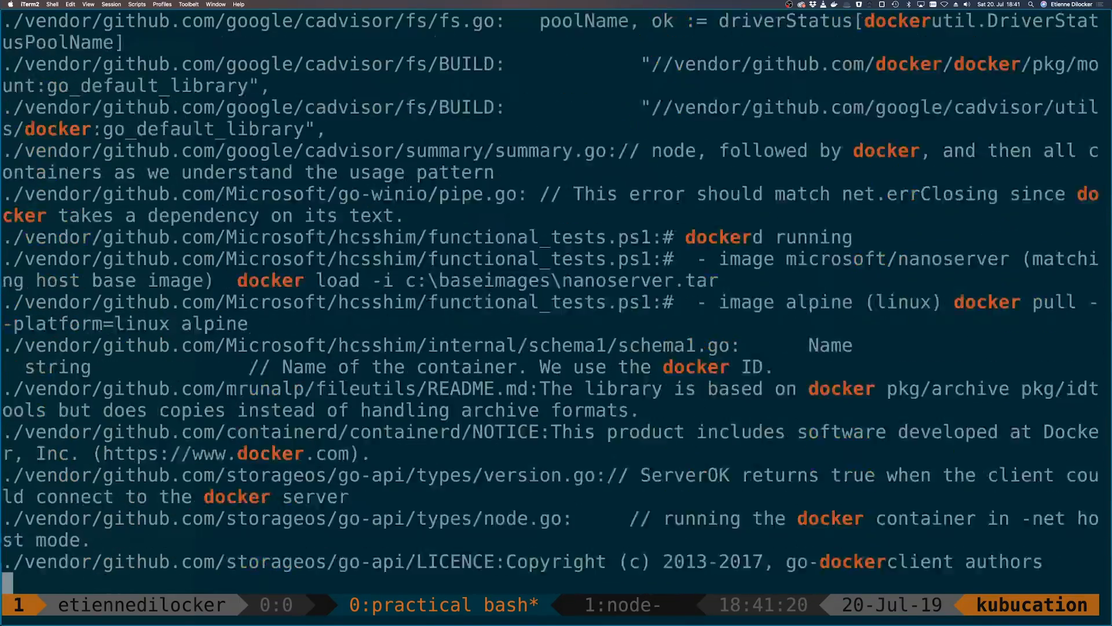
{"action": "scroll", "scroll_direction": "down", "scroll_amount": 3}
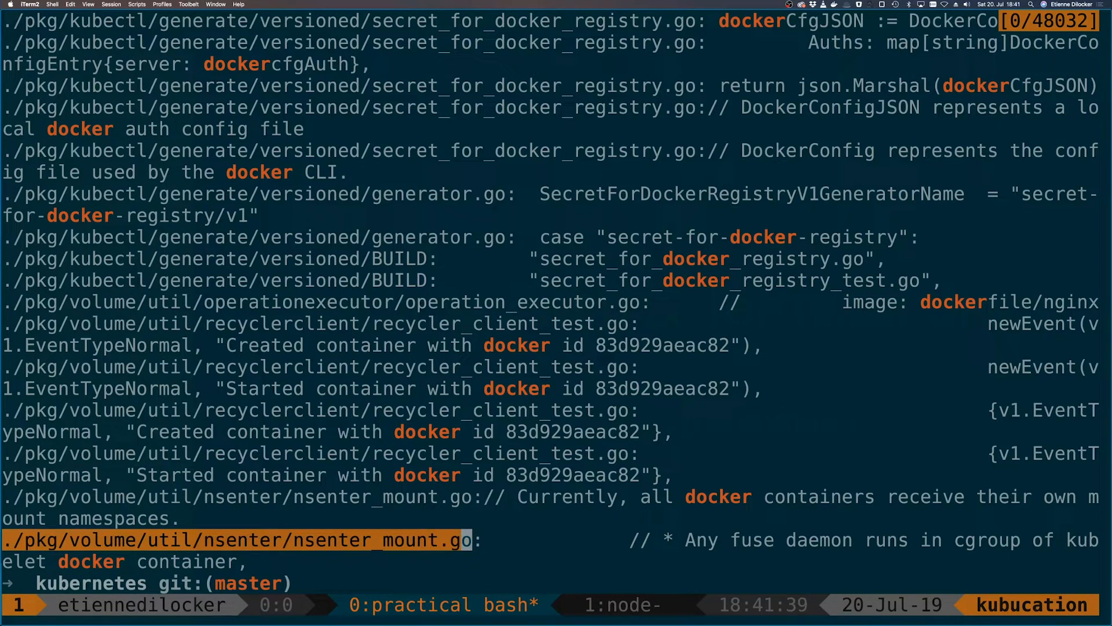
{"action": "type", "text": "grep"}
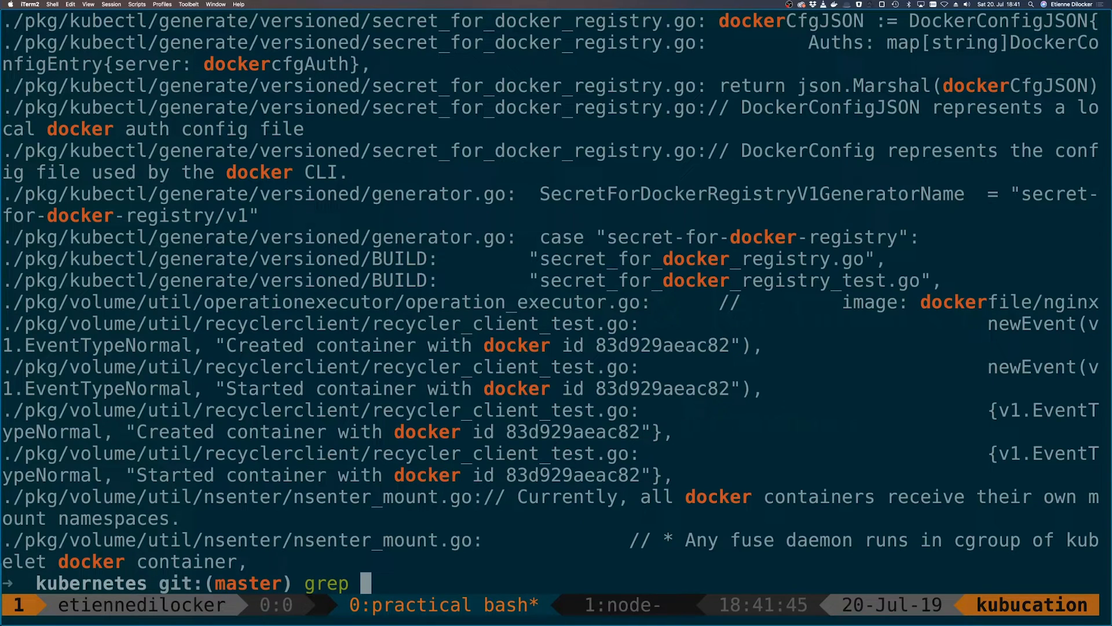
Step: Grep nsenter_mount.go for docker, then with -C 3, -A 3 and -B 3 context
{"action": "type", "text": "docker ./pkg/volume/util/nsenter/nsenter_mount.go"}
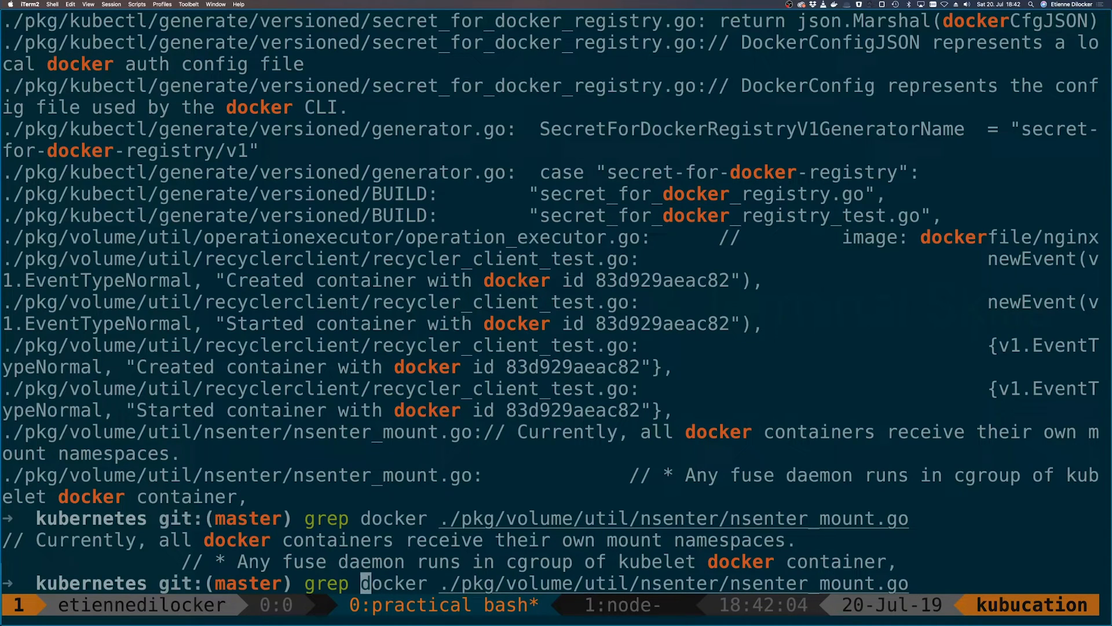
{"action": "type", "text": "-C"}
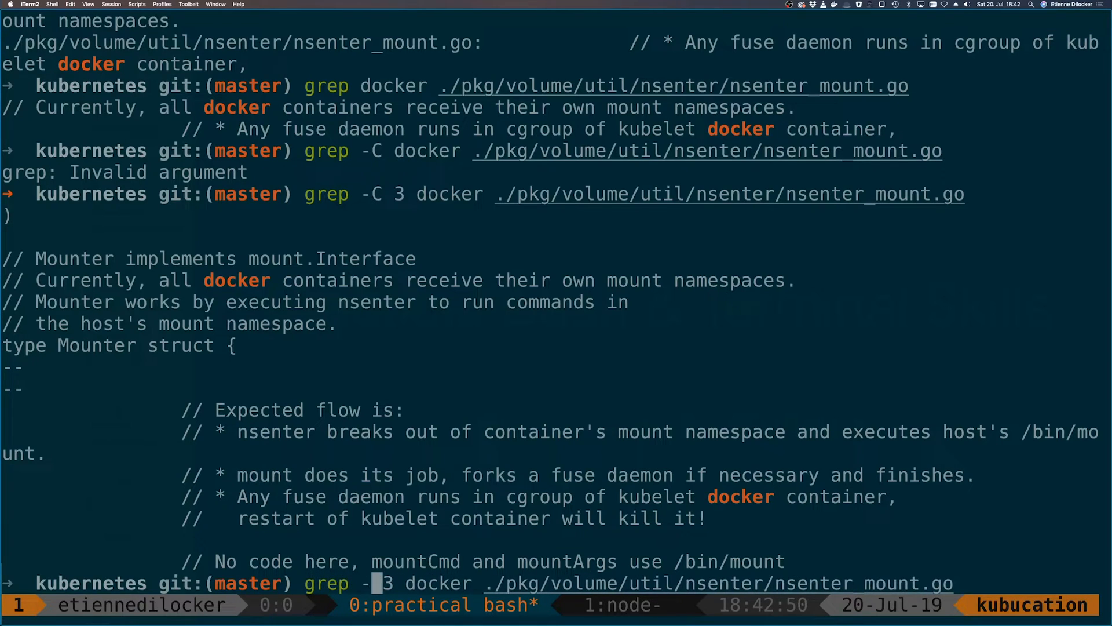
{"action": "type", "text": "A"}
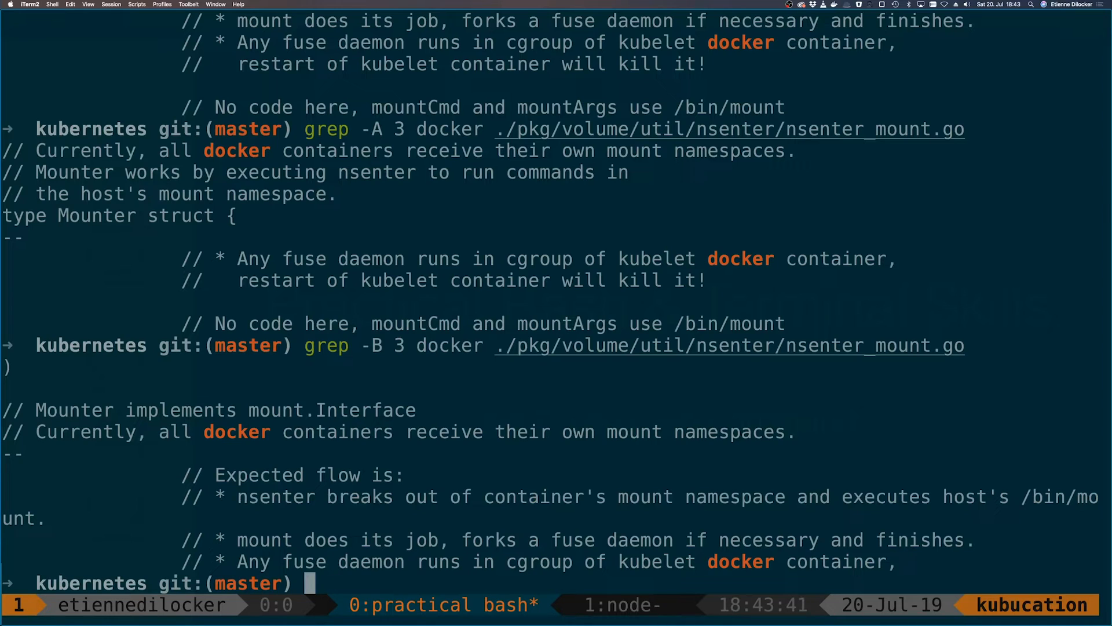
Step: Run time grep -cr docker . for per-file docker counts, taking about 27.6 seconds
{"action": "type", "text": "grep -"}
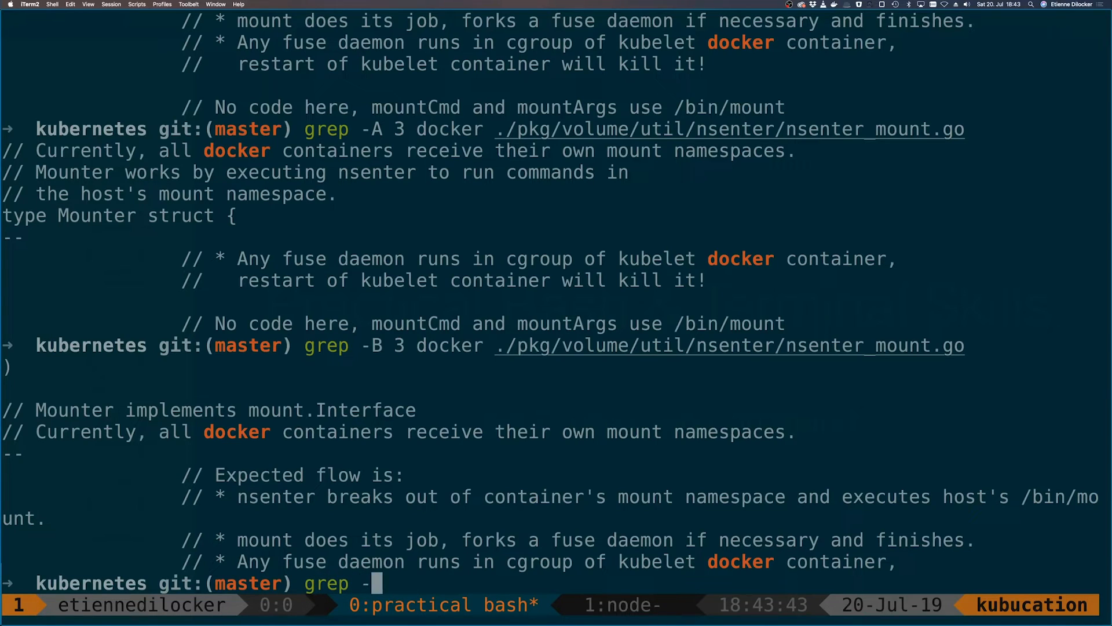
{"action": "type", "text": "rni"}
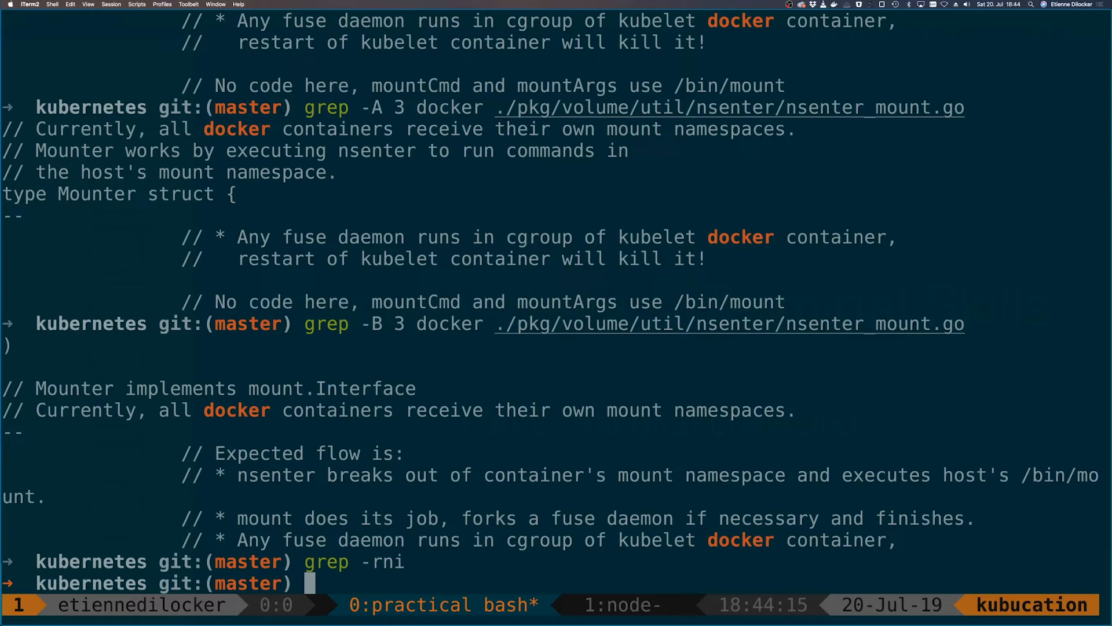
{"action": "type", "text": "time grep"}
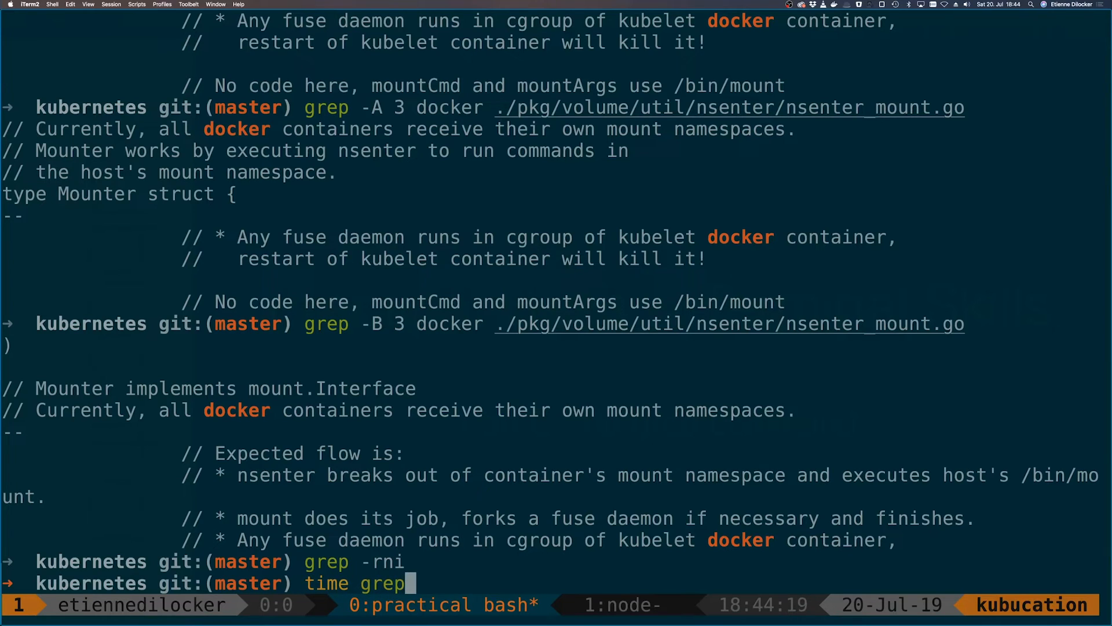
{"action": "type", "text": "-c"}
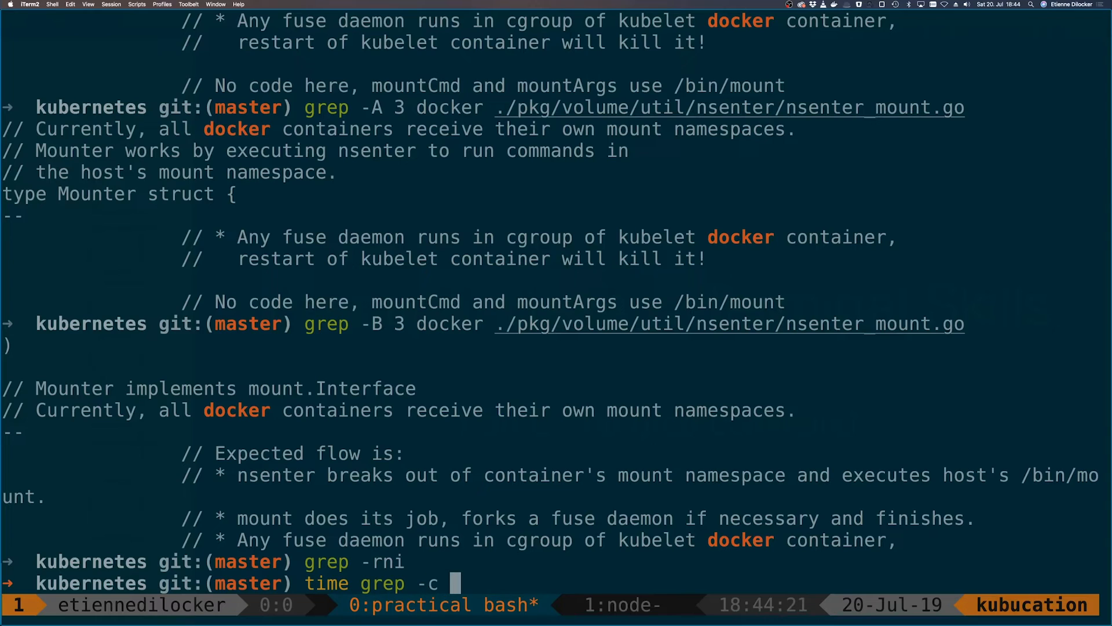
{"action": "type", "text": "r"}
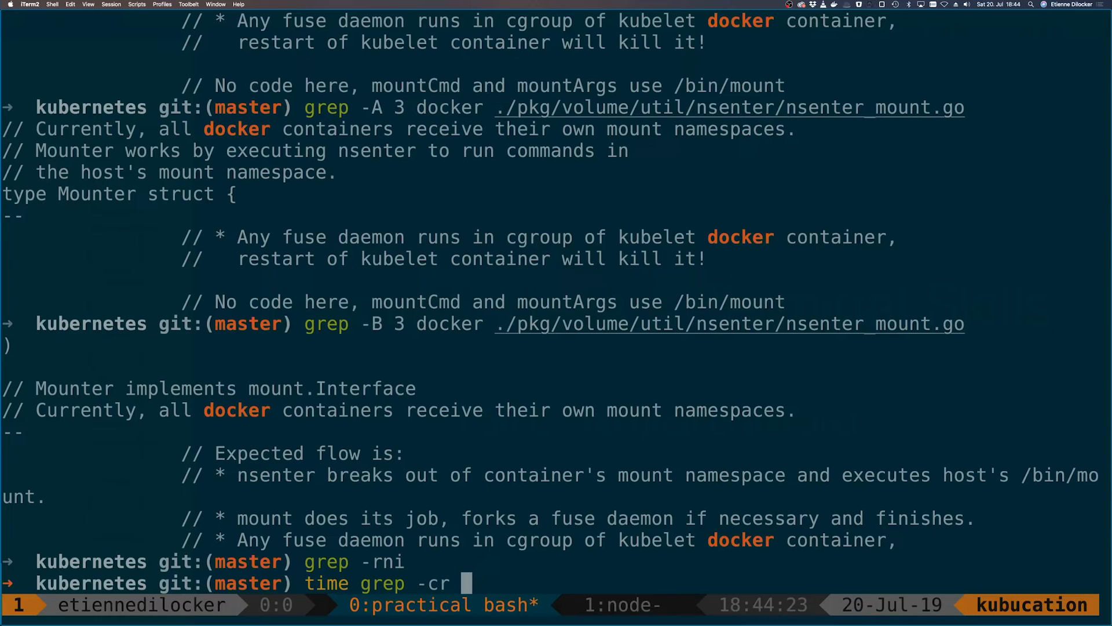
{"action": "type", "text": "docker"}
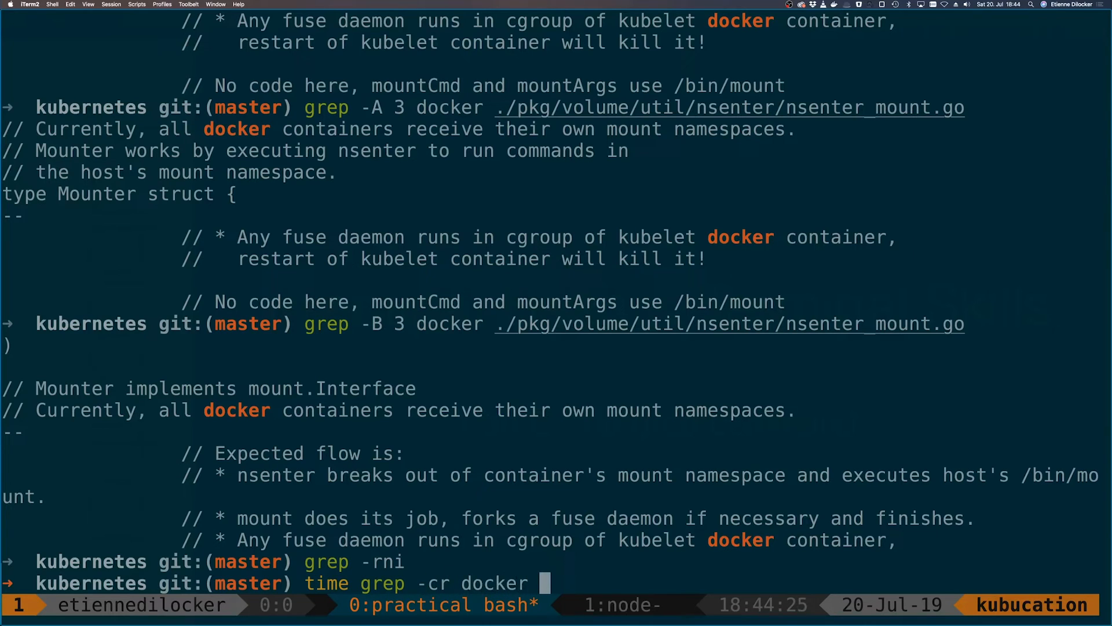
{"action": "type", "text": "."}
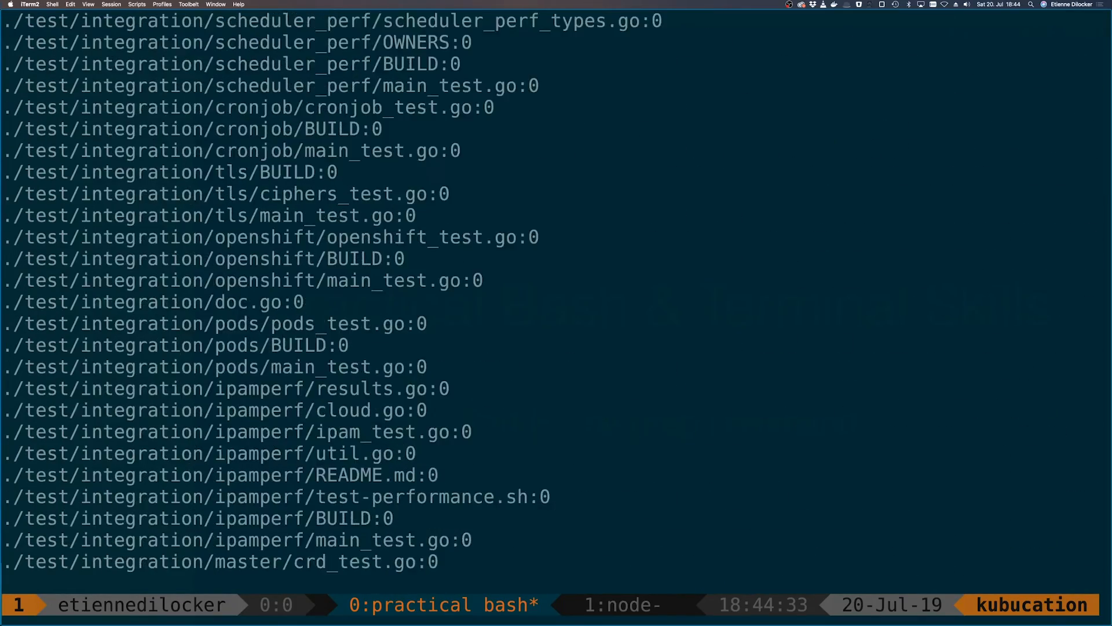
{"action": "scroll", "scroll_direction": "down", "scroll_amount": 3}
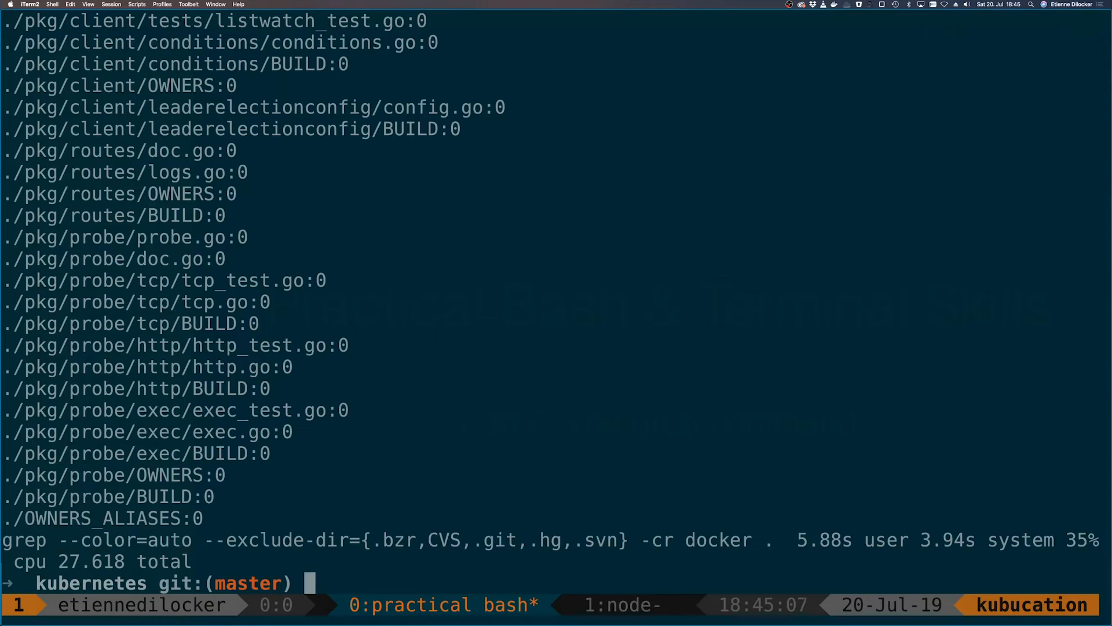
Step: Rerun the timed docker count as time ag -cr docker ., finishing in about 1.6 seconds
{"action": "type", "text": "time grep -cr docker ."}
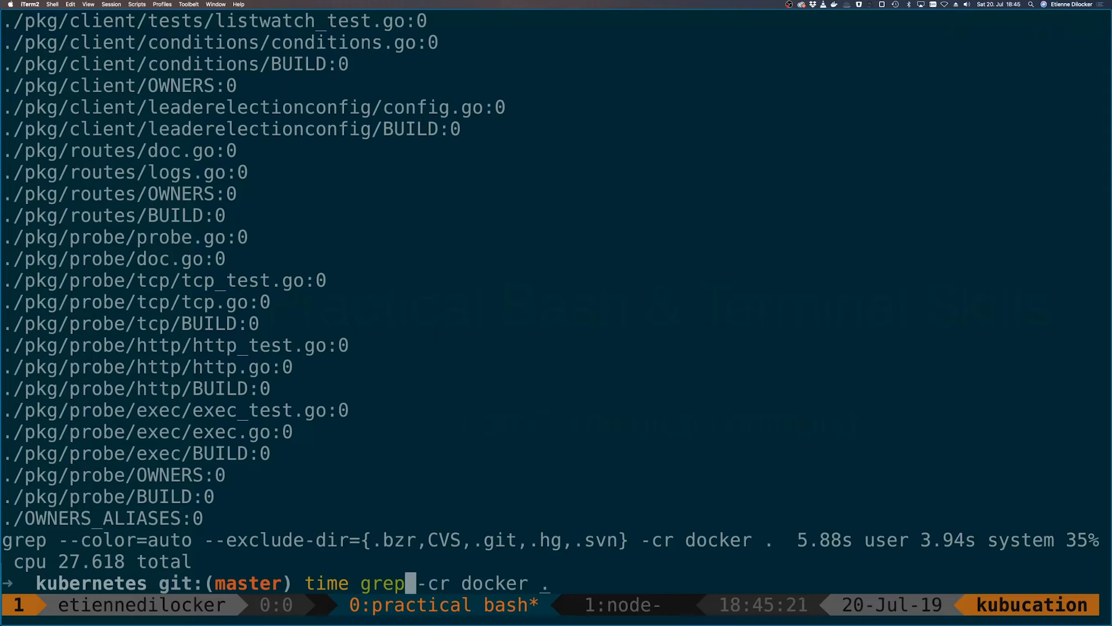
{"action": "type", "text": "ag"}
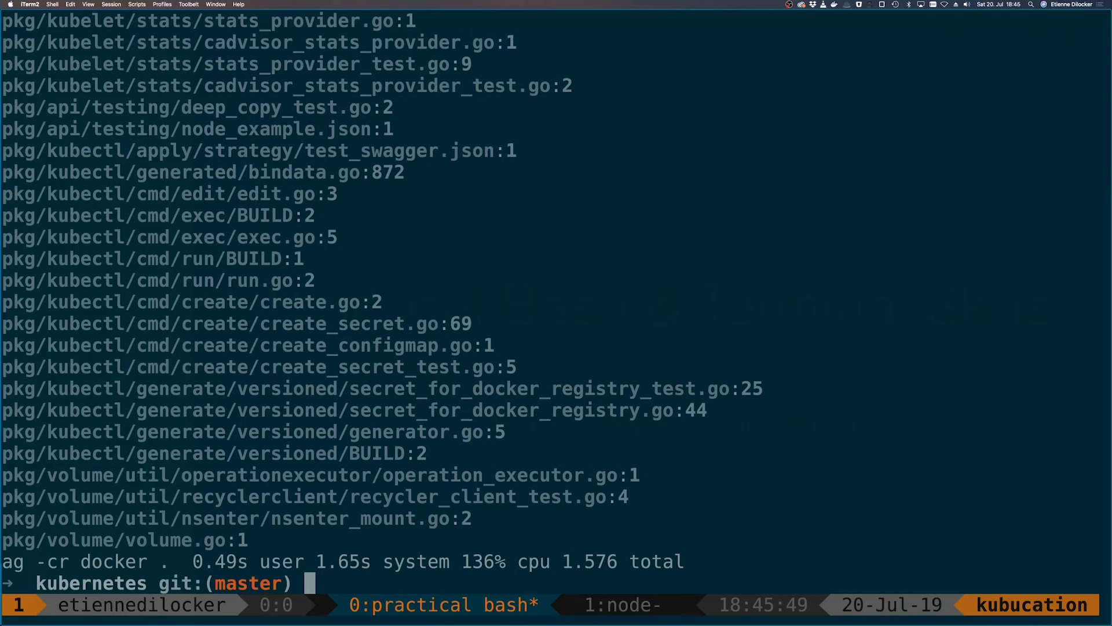
{"action": "type", "text": "time ag -cr docker ."}
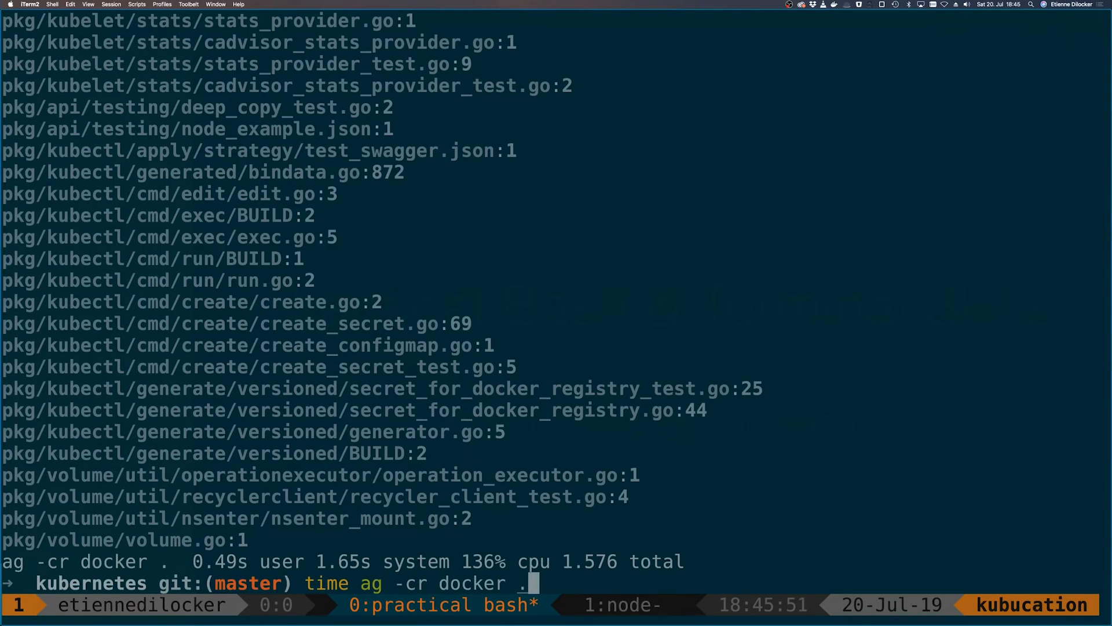